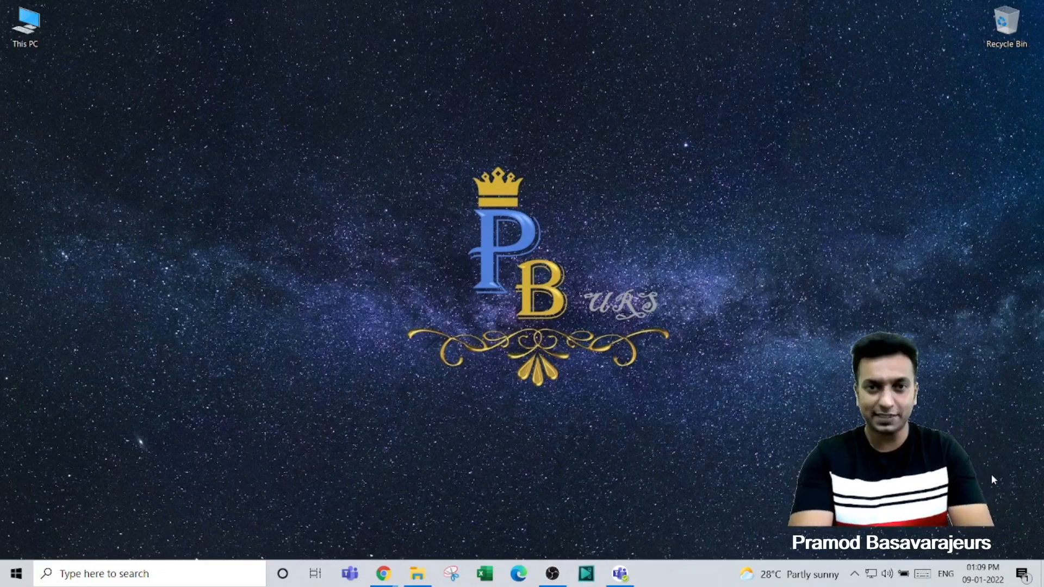
pyautogui.moveTo(3, 522)
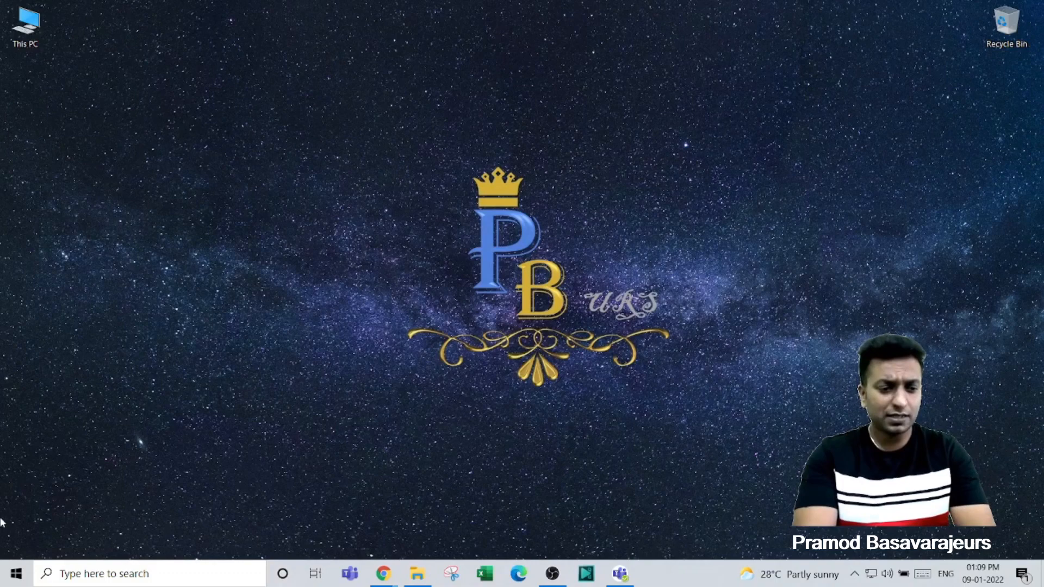
# - Open the Windows Start menu to show installed apps and Office tiles like Word and Excel
pyautogui.click(17, 573)
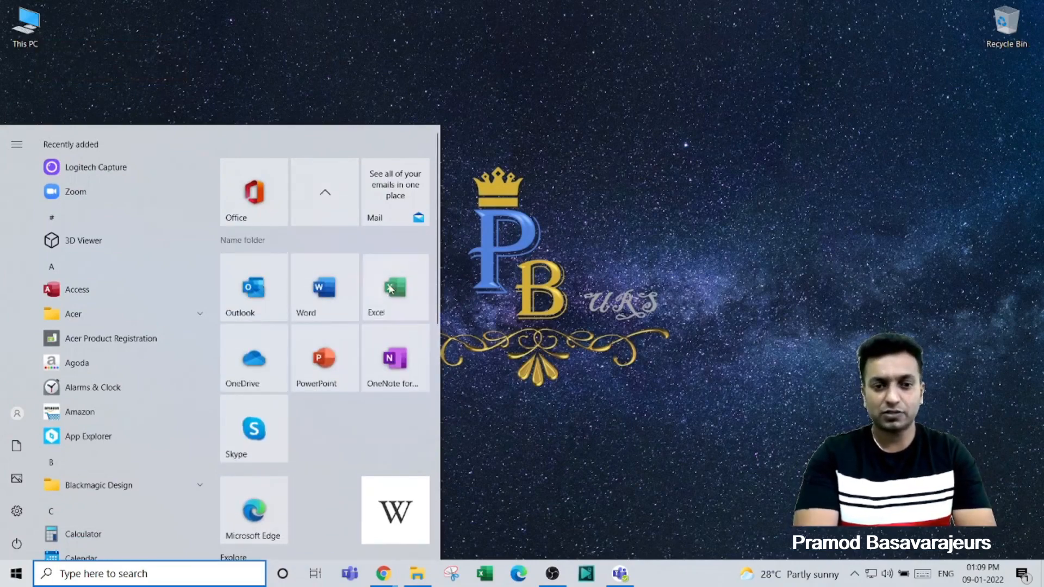
# - Launch Excel from the Start menu and pick Blank workbook on its start screen
pyautogui.click(395, 287)
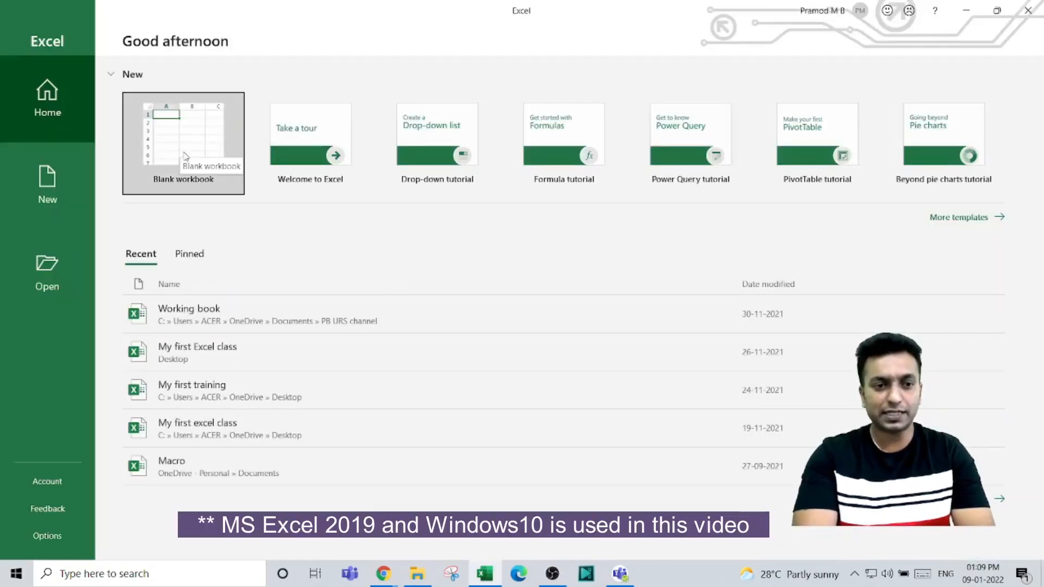
pyautogui.moveTo(195, 154)
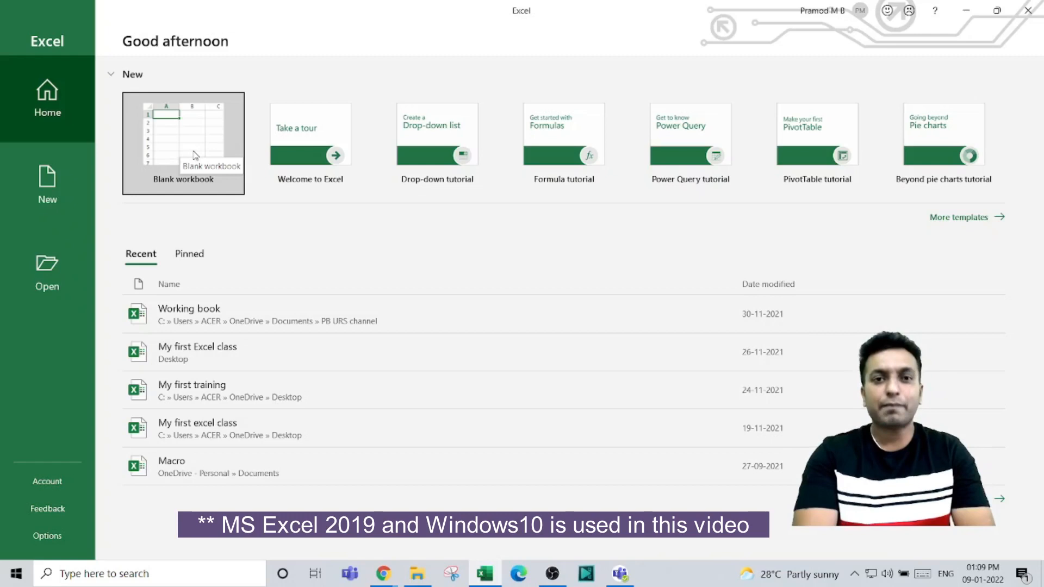
pyautogui.click(190, 148)
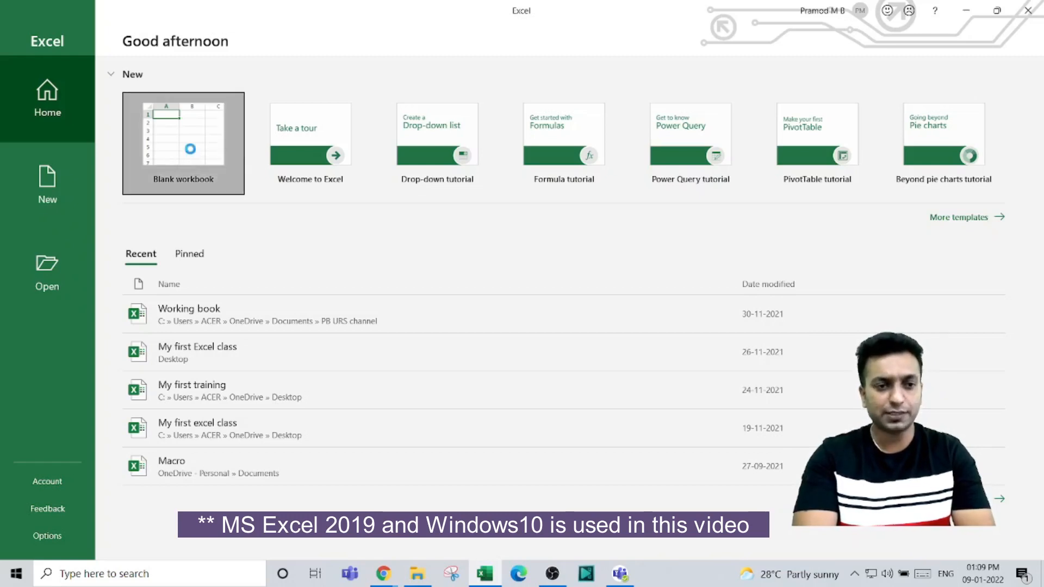
# - Open blank workbook Book1, tour the interface, and return to the Home tab
pyautogui.click(183, 144)
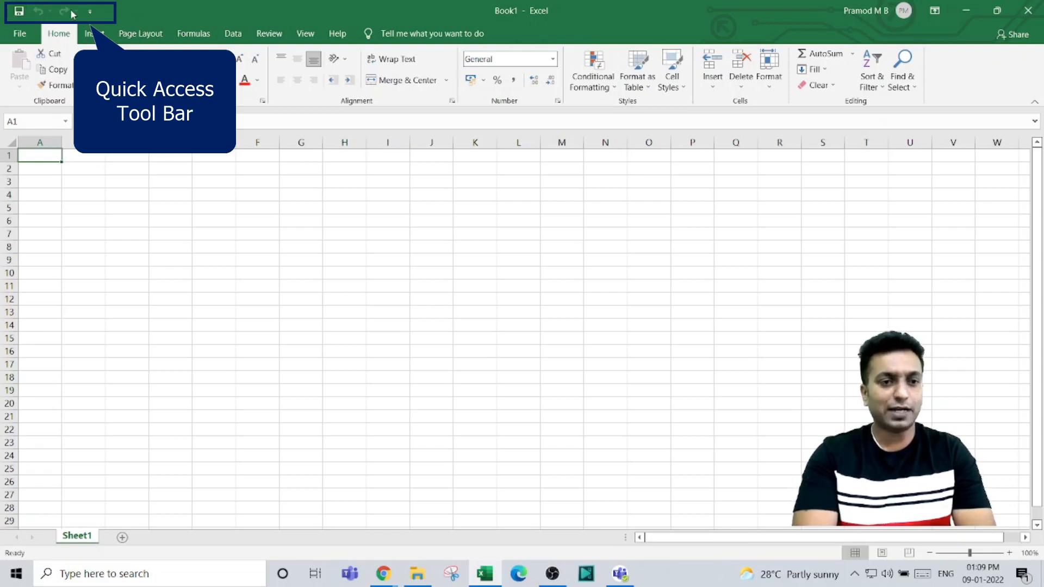
pyautogui.moveTo(69, 12)
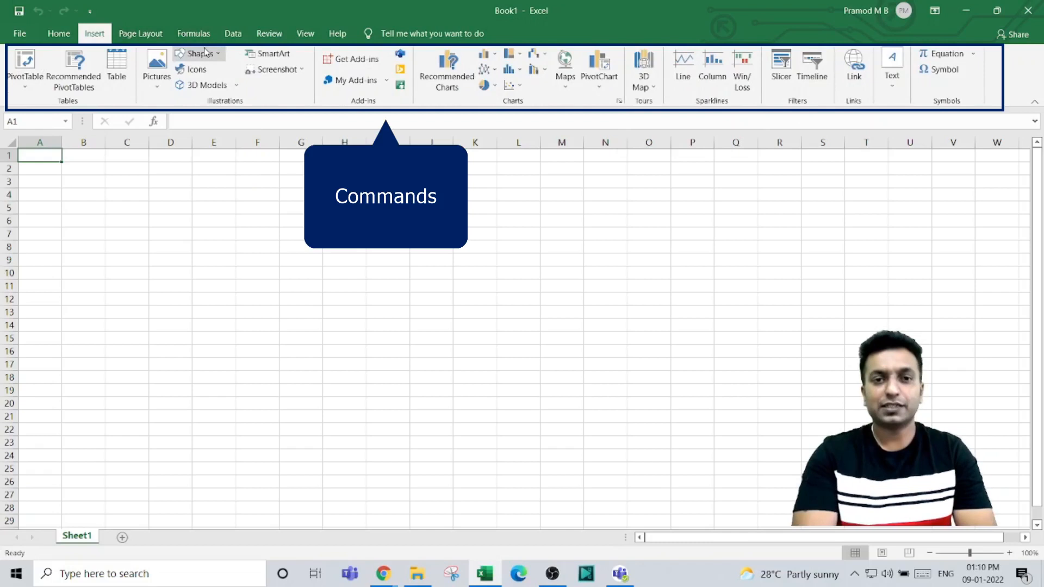
pyautogui.click(58, 33)
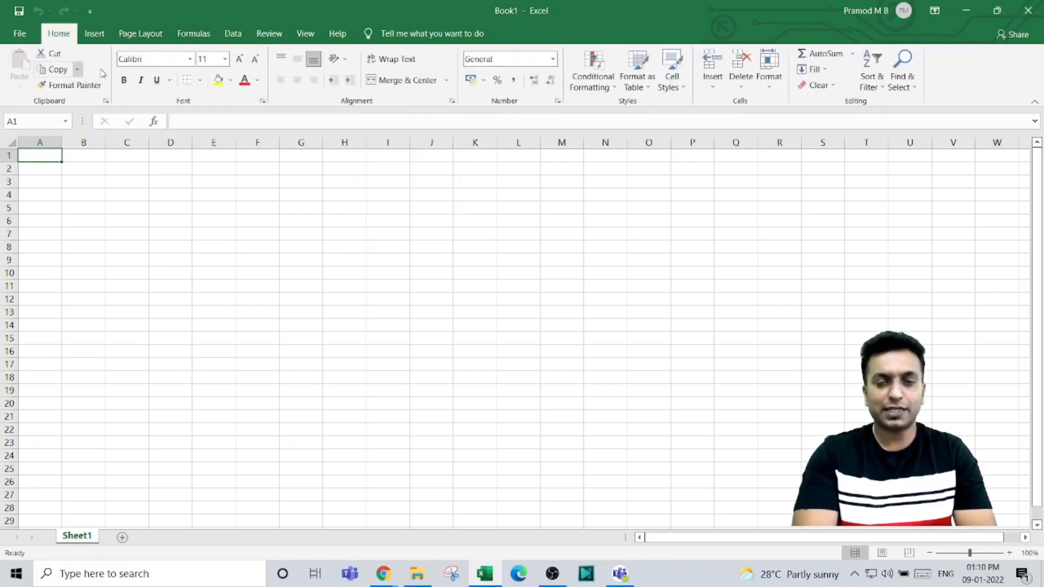
pyautogui.moveTo(145, 5)
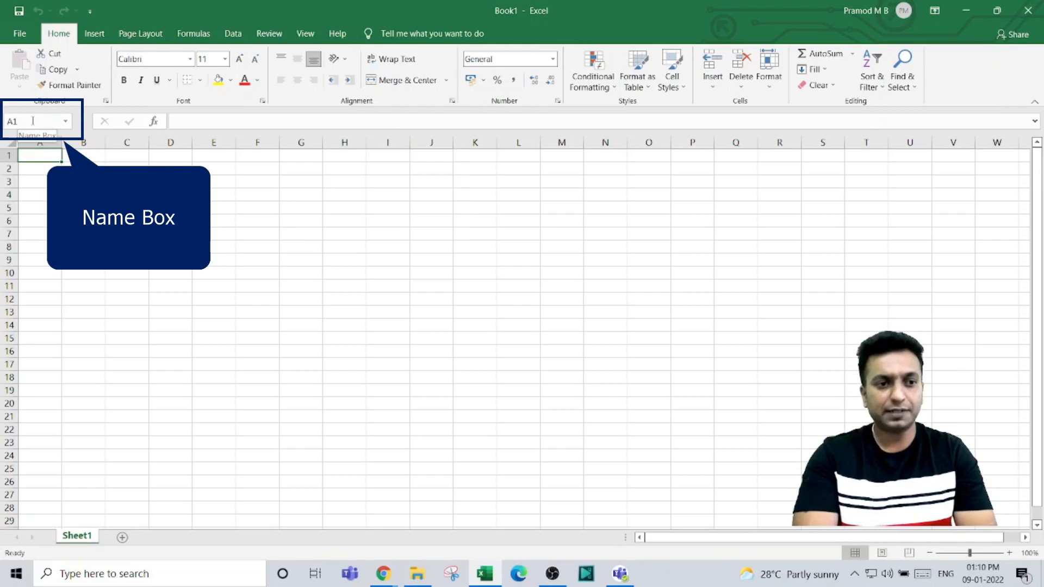
pyautogui.moveTo(222, 123)
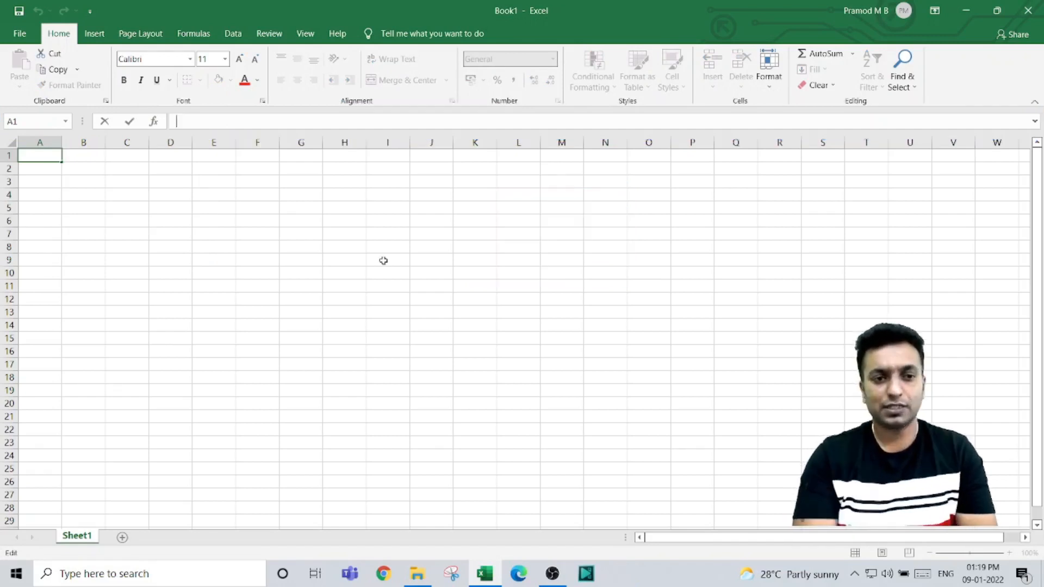
pyautogui.click(170, 220)
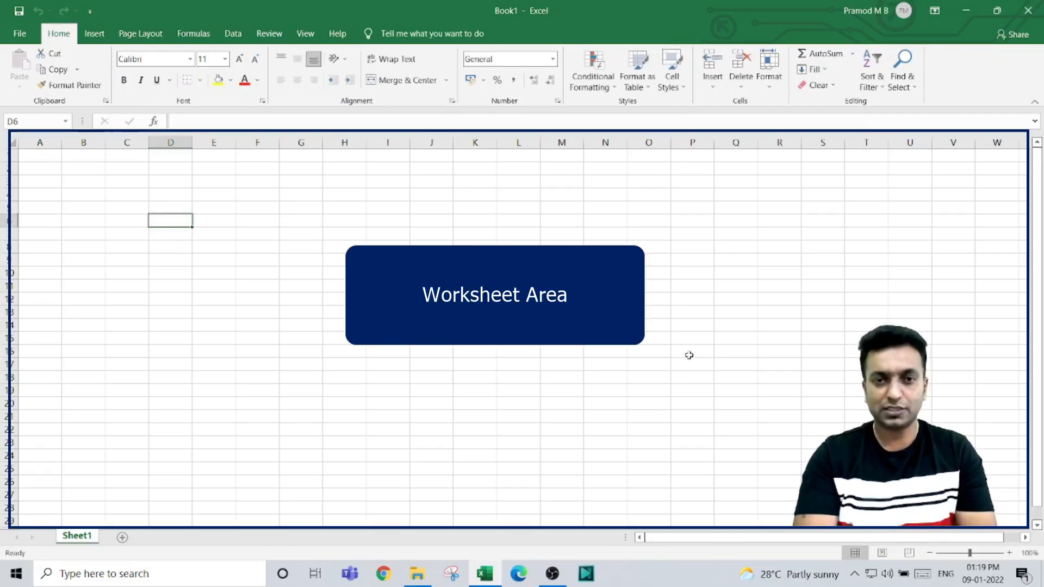
pyautogui.moveTo(291, 213)
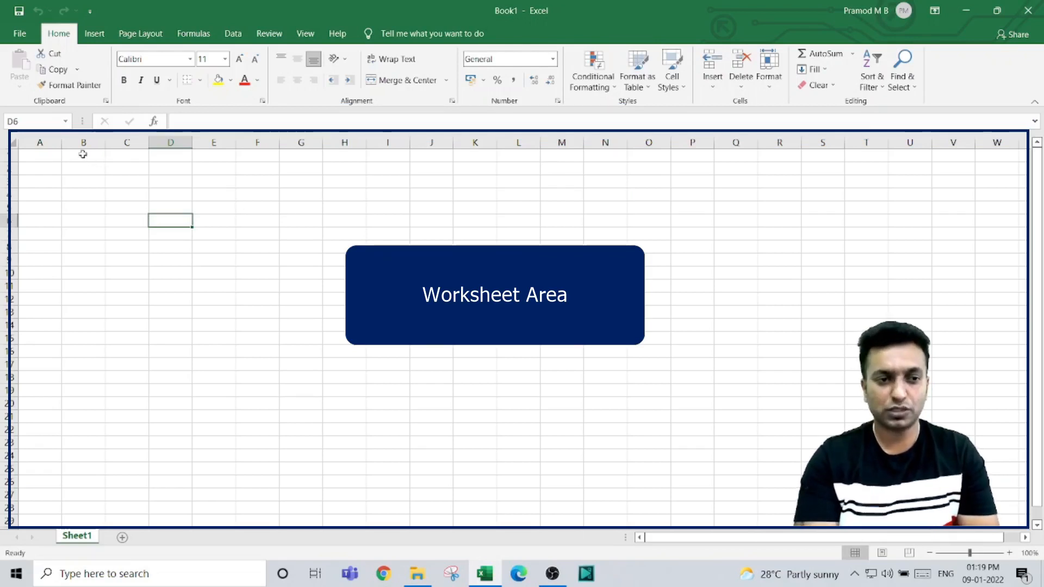
pyautogui.moveTo(39, 142); pyautogui.dragTo(127, 142)
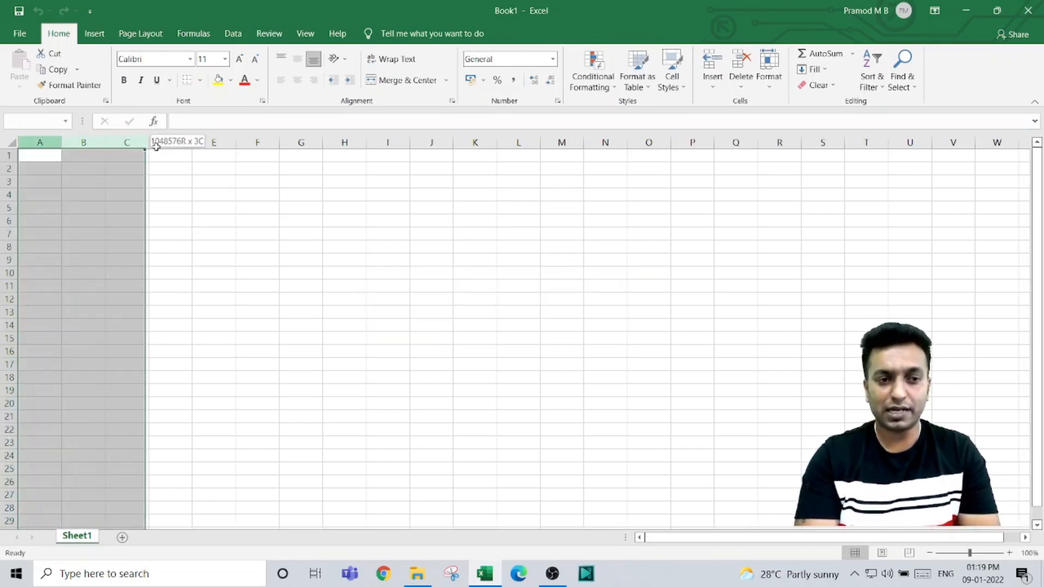
pyautogui.moveTo(153, 142); pyautogui.dragTo(561, 142)
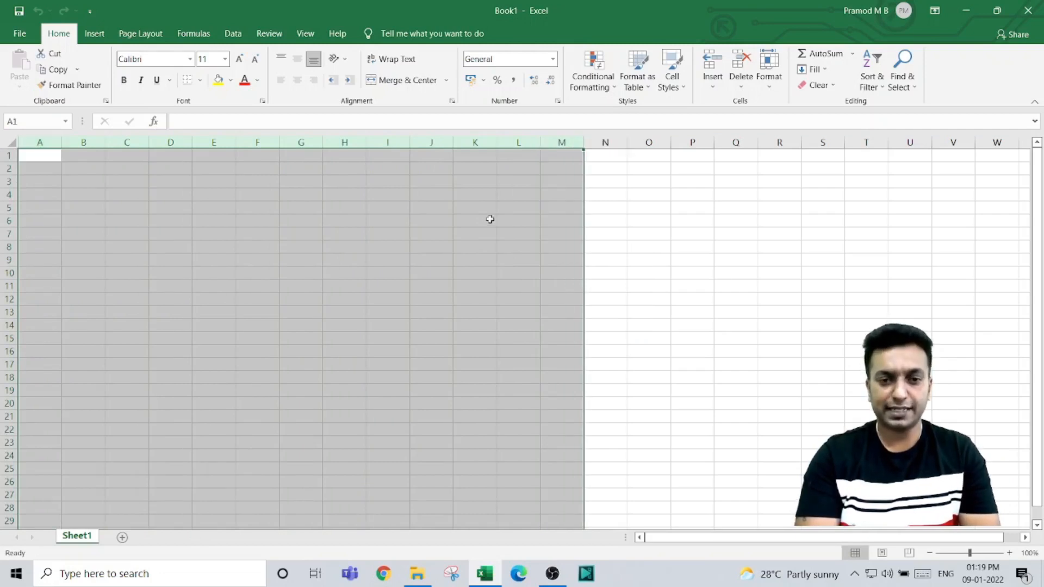
pyautogui.click(475, 220)
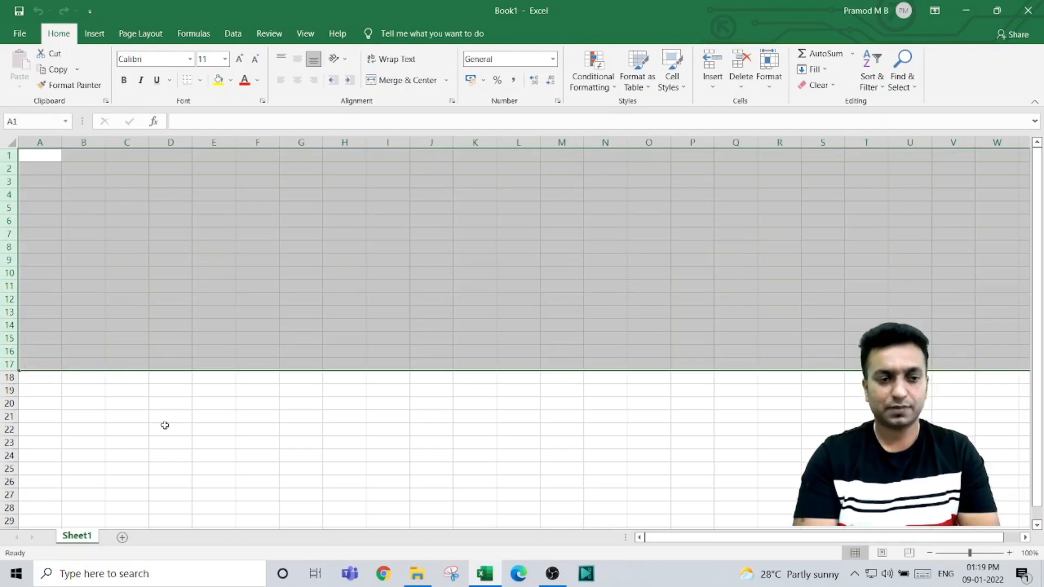
pyautogui.moveTo(184, 417)
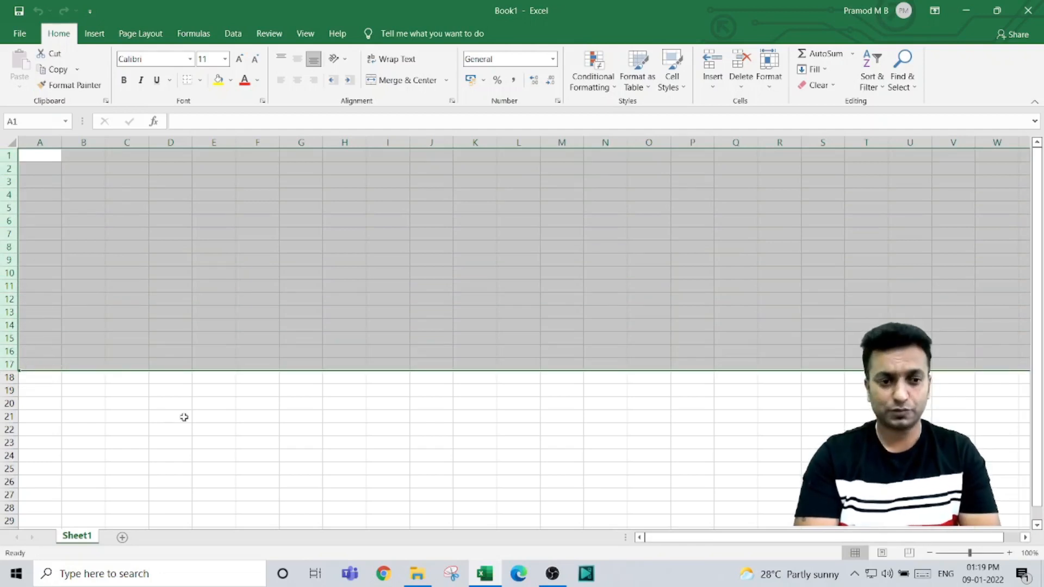
pyautogui.click(170, 416)
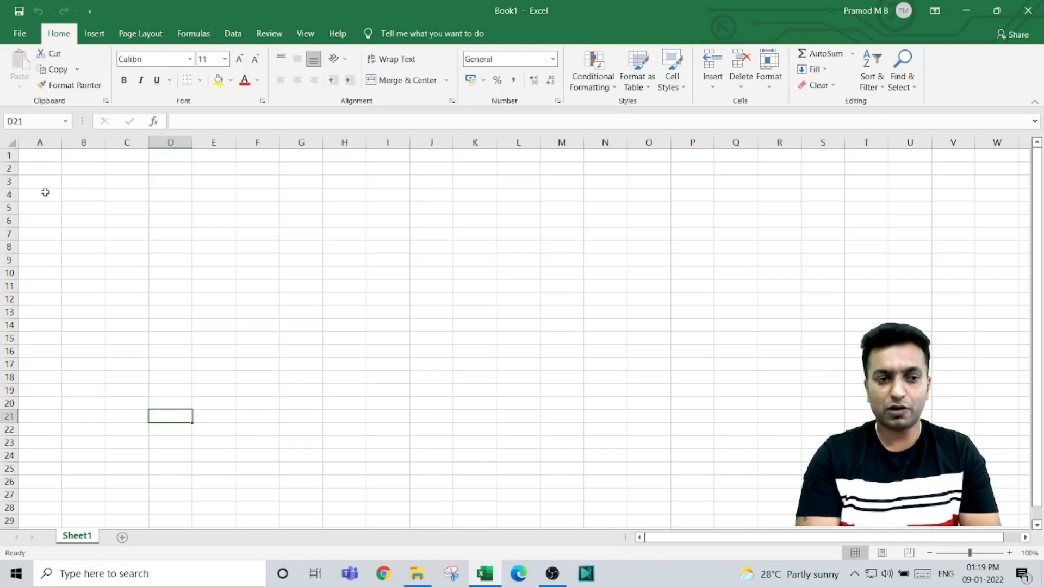
pyautogui.moveTo(166, 319)
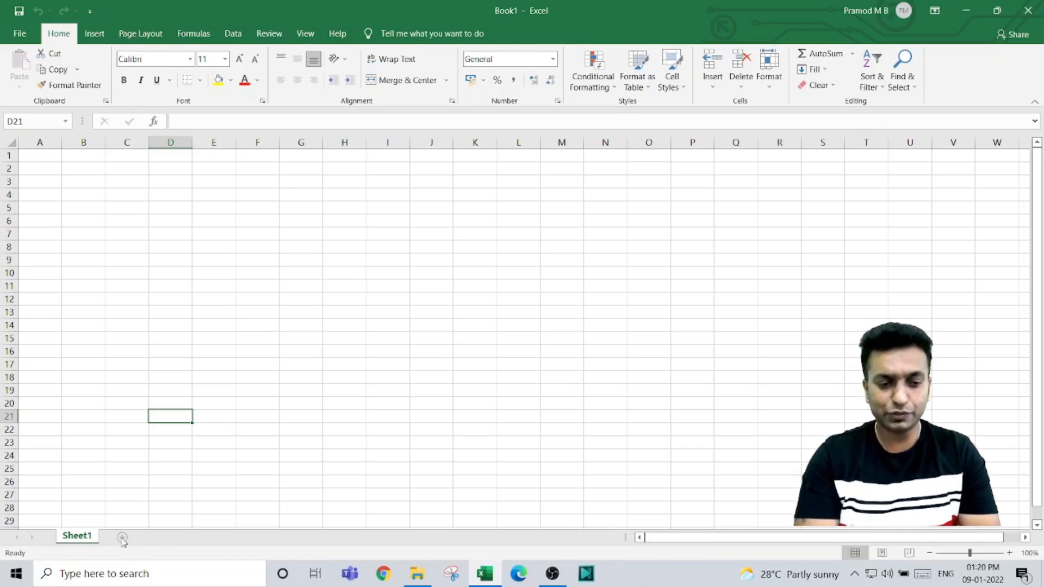
pyautogui.moveTo(120, 538)
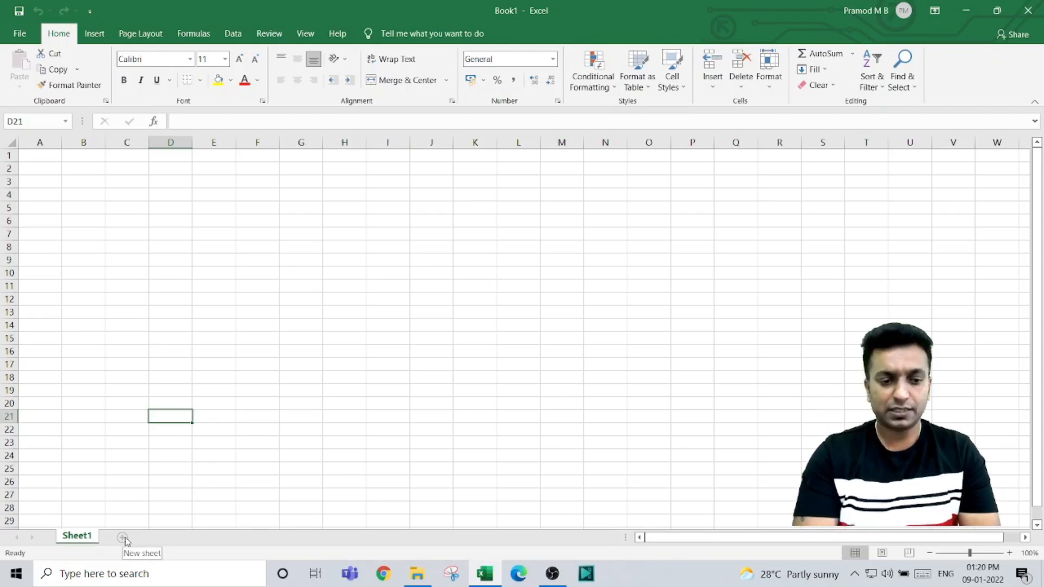
pyautogui.moveTo(126, 541)
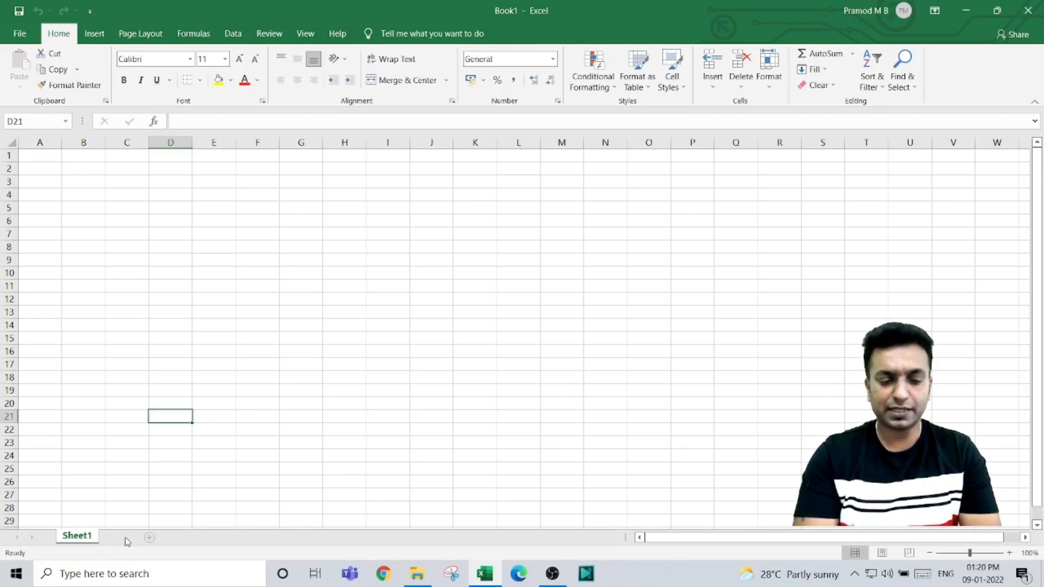
# - Add Sheet2 with the New sheet button and rename it 'Test'
pyautogui.click(148, 537)
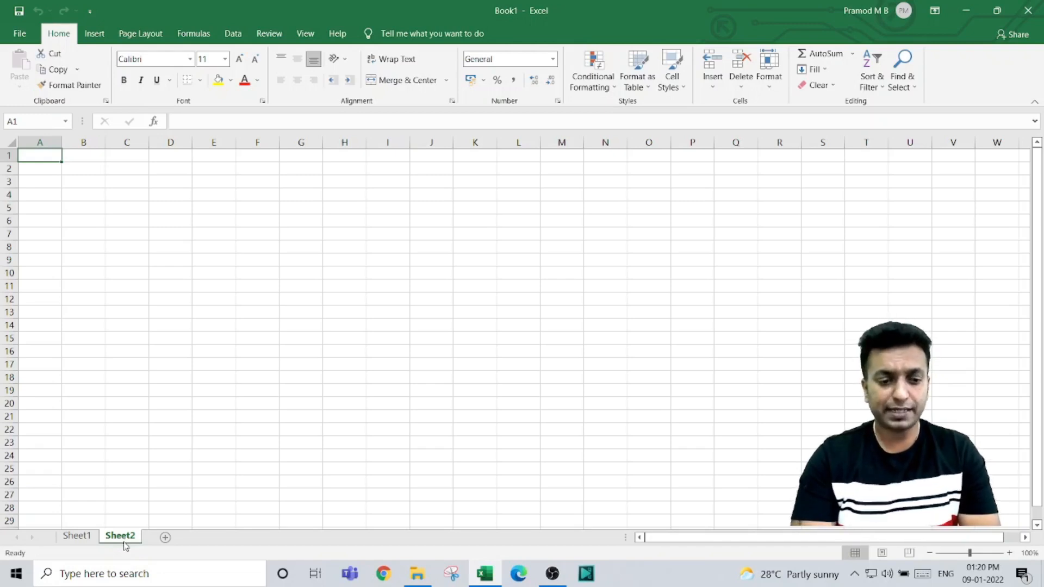
pyautogui.rightClick(120, 536)
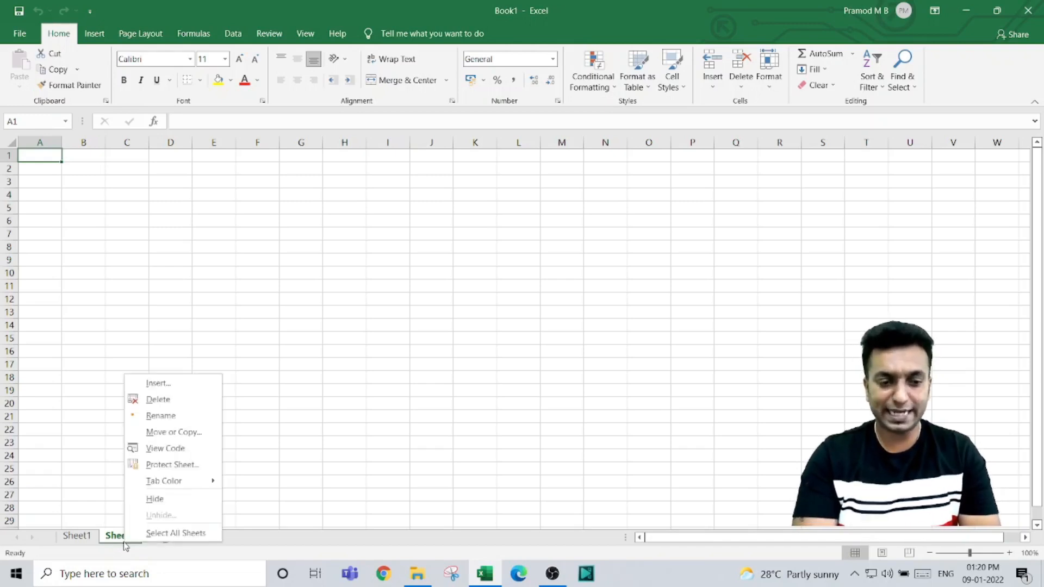
pyautogui.moveTo(161, 415)
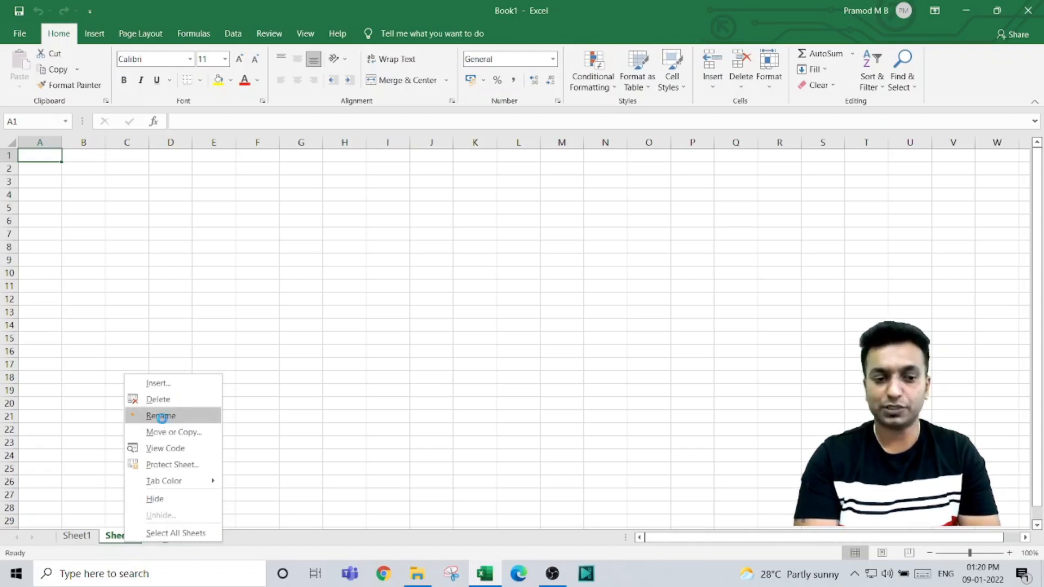
pyautogui.click(161, 416)
pyautogui.write('Test')
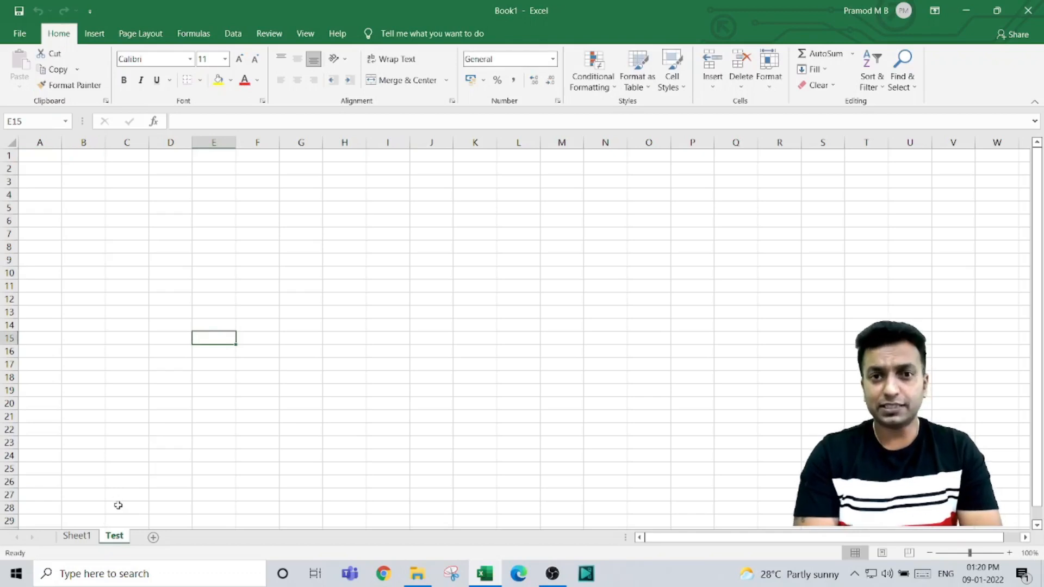
# - Delete the 'Test' sheet through its tab's right-click menu, leaving only Sheet1
pyautogui.rightClick(113, 535)
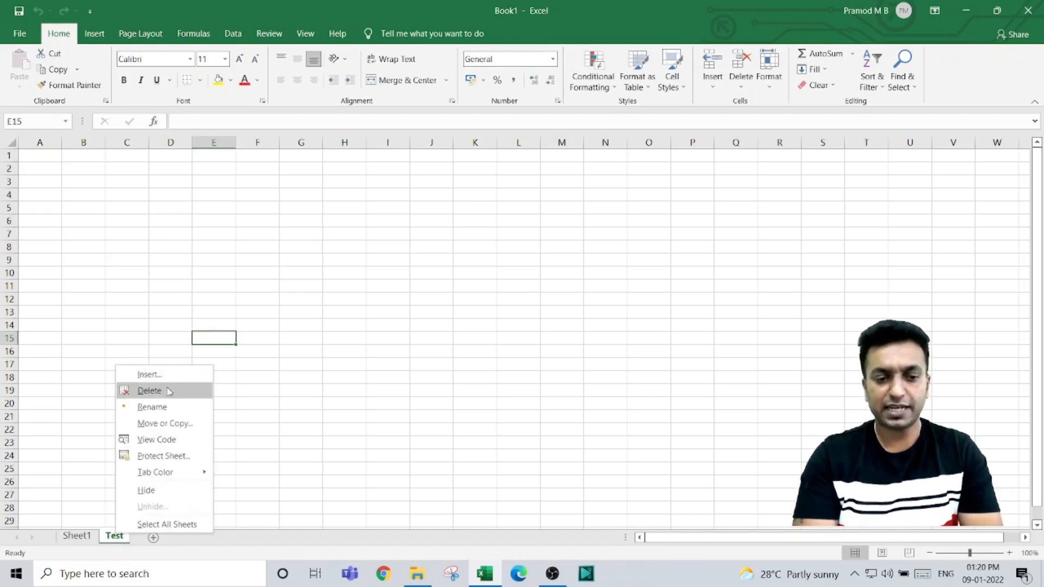
pyautogui.click(149, 390)
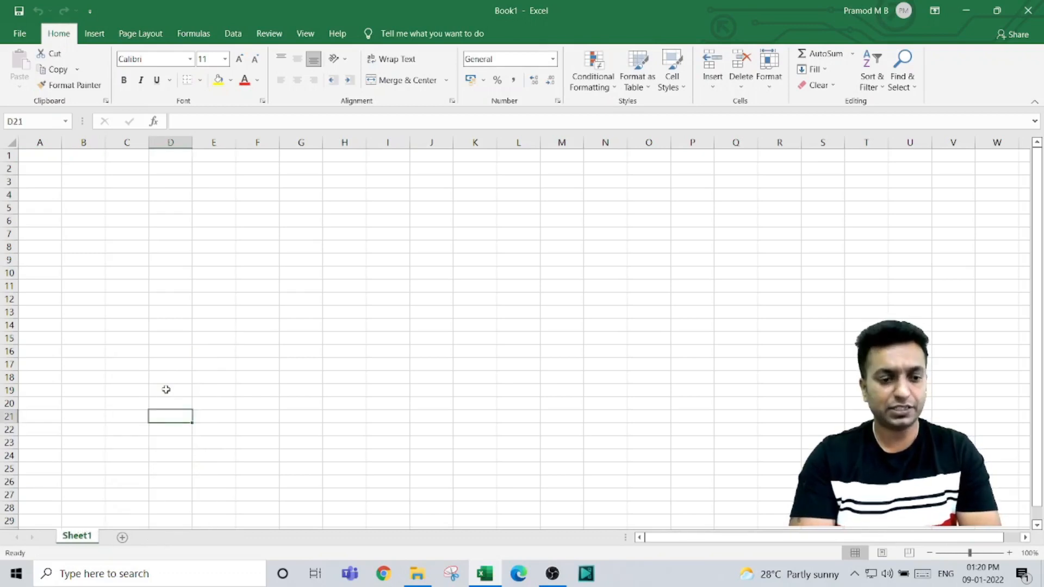
pyautogui.moveTo(177, 523)
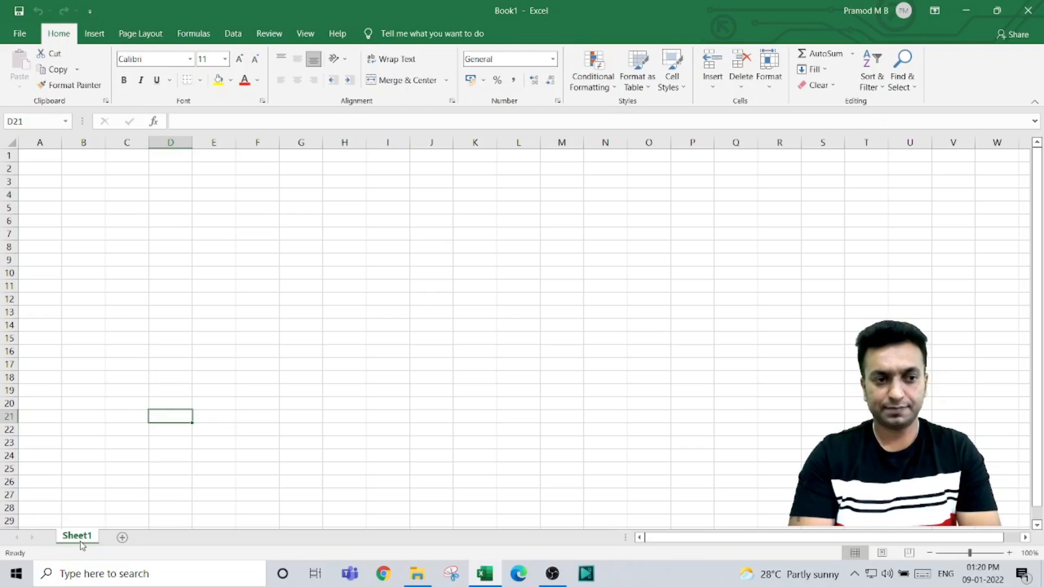
pyautogui.moveTo(119, 202)
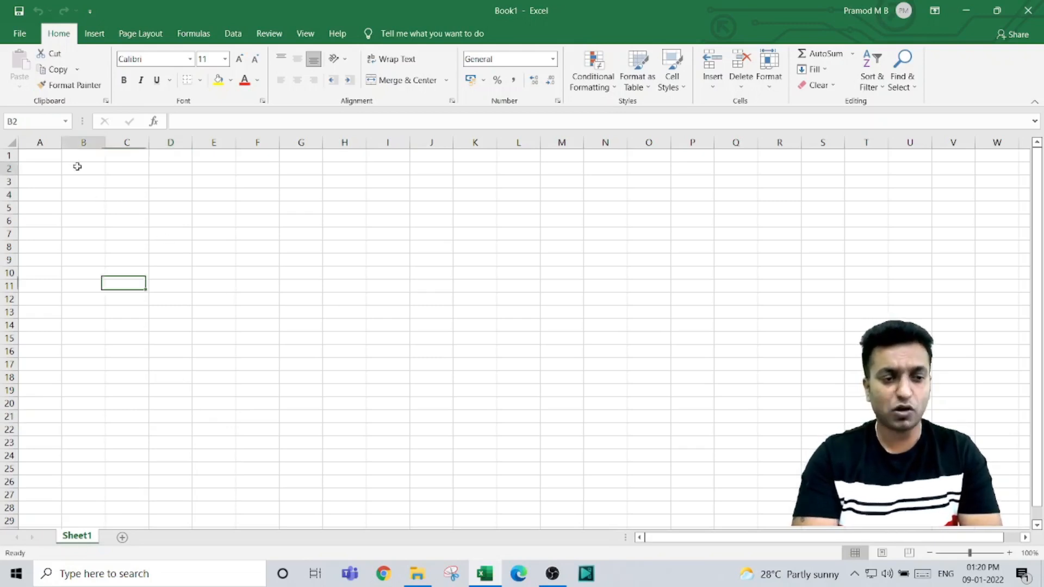
pyautogui.click(82, 194)
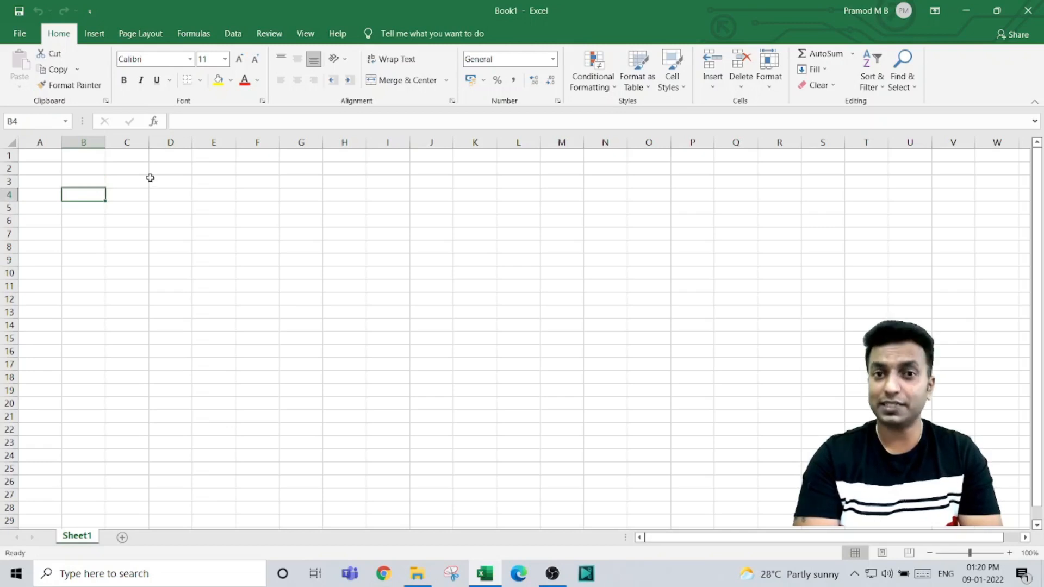
pyautogui.click(170, 181)
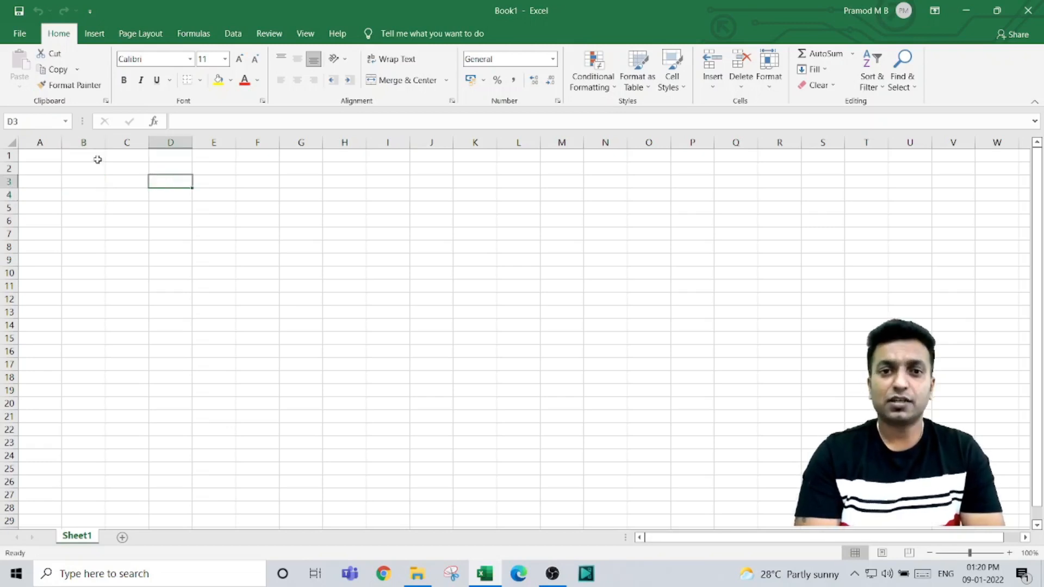
pyautogui.moveTo(61, 165)
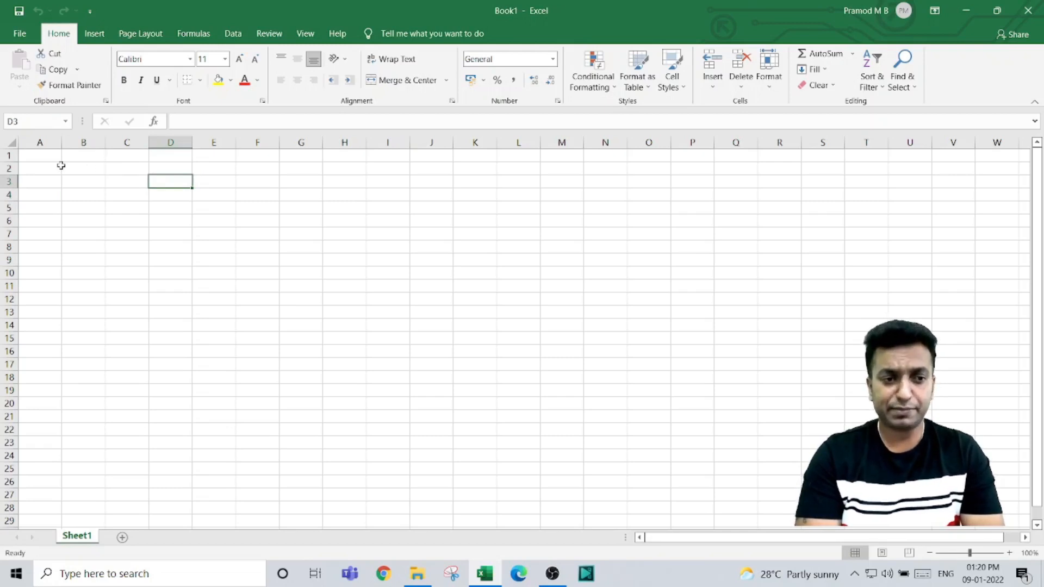
pyautogui.click(83, 169)
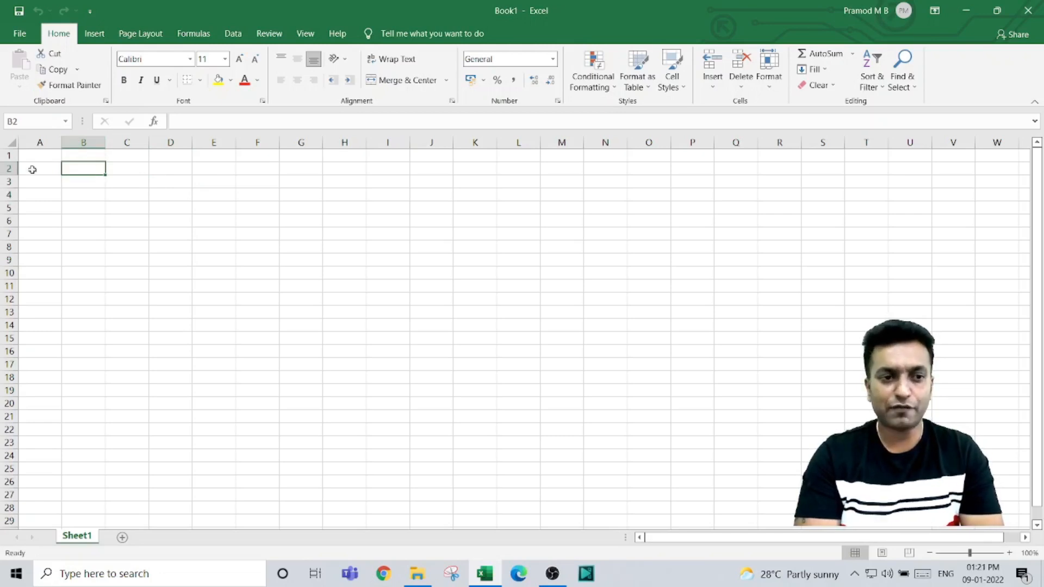
pyautogui.moveTo(83, 195)
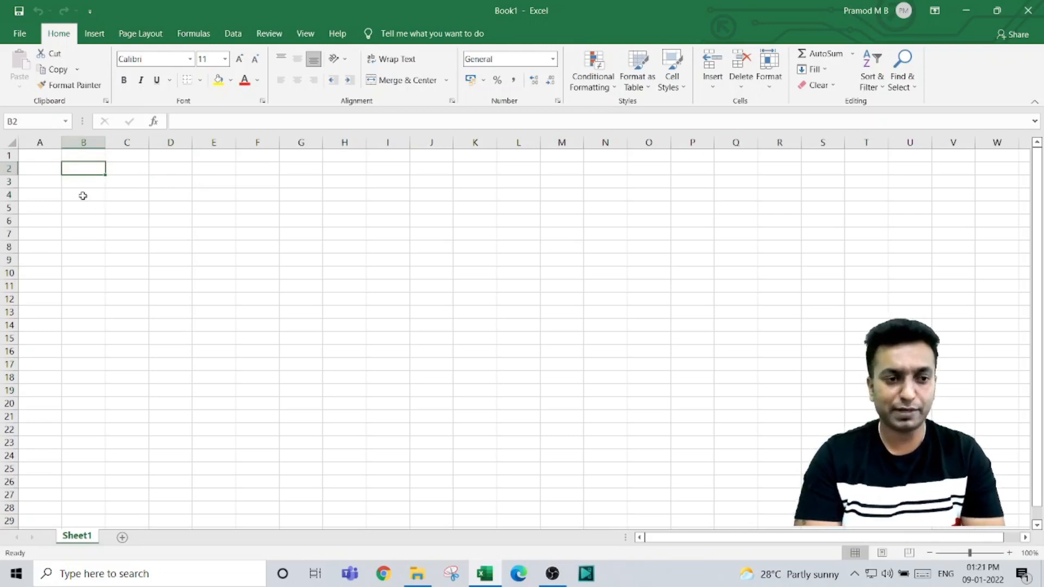
pyautogui.click(83, 194)
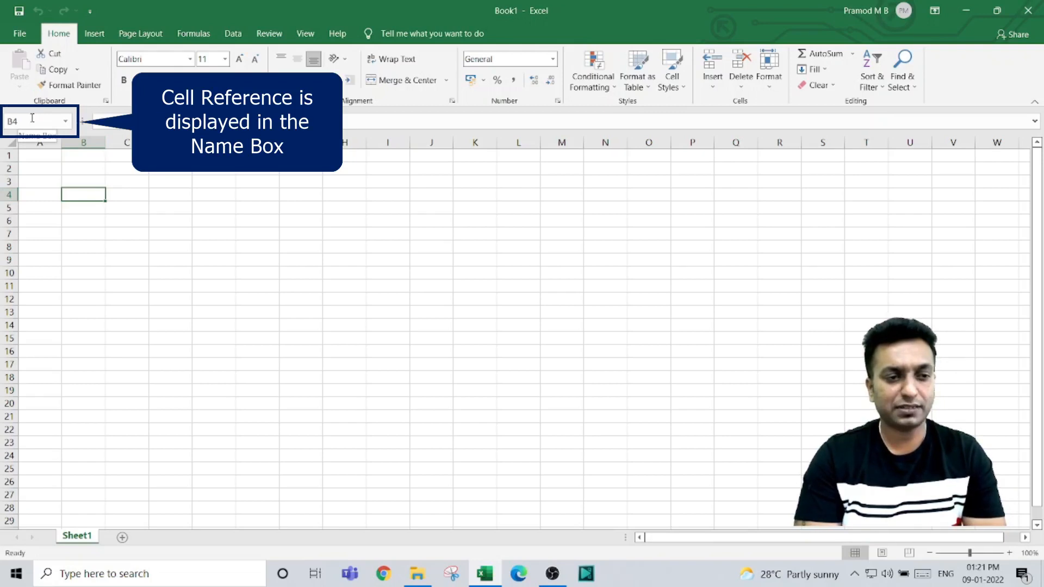
pyautogui.click(127, 219)
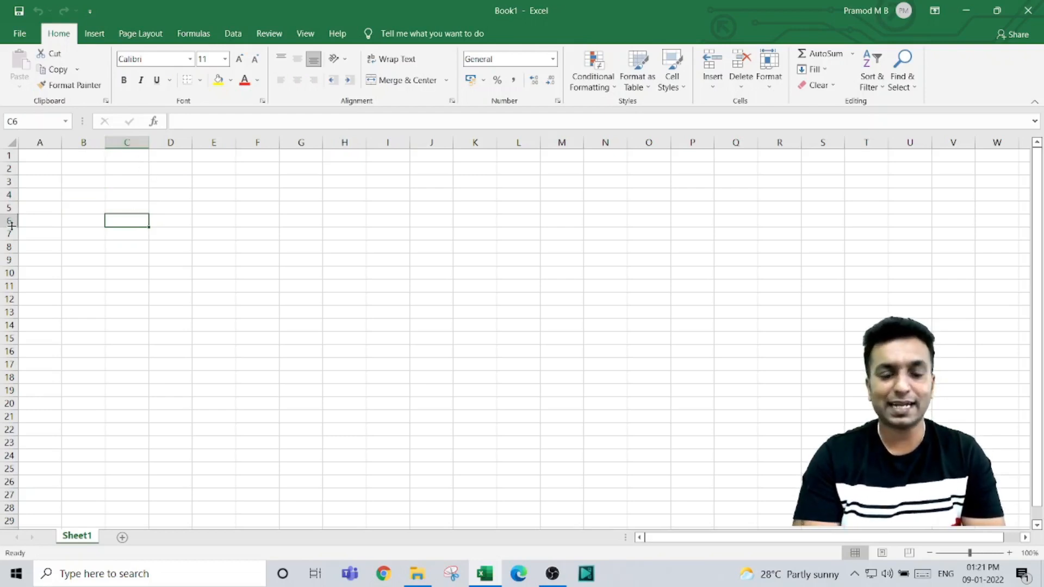
pyautogui.moveTo(318, 300)
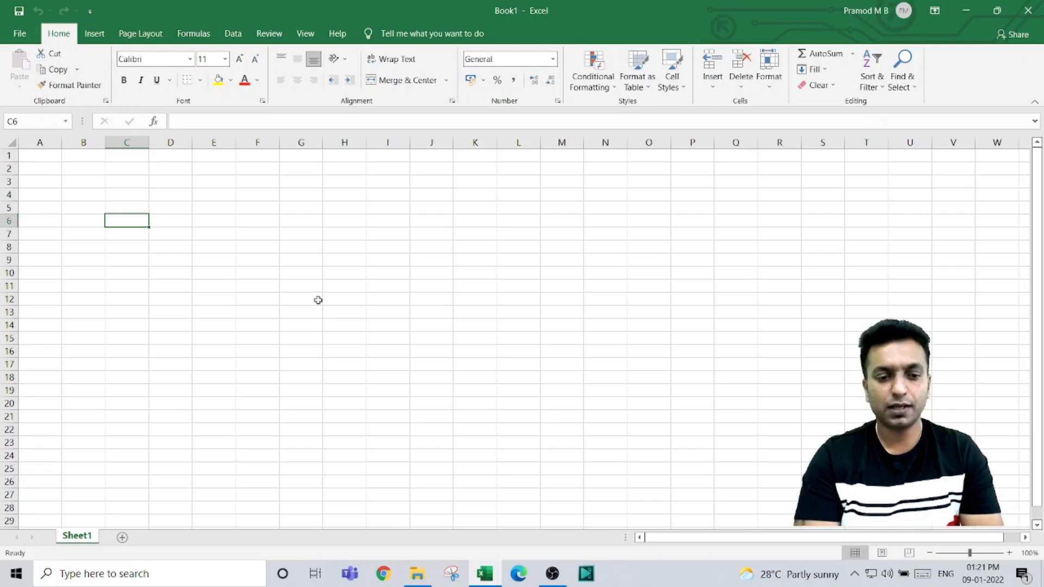
pyautogui.moveTo(308, 339)
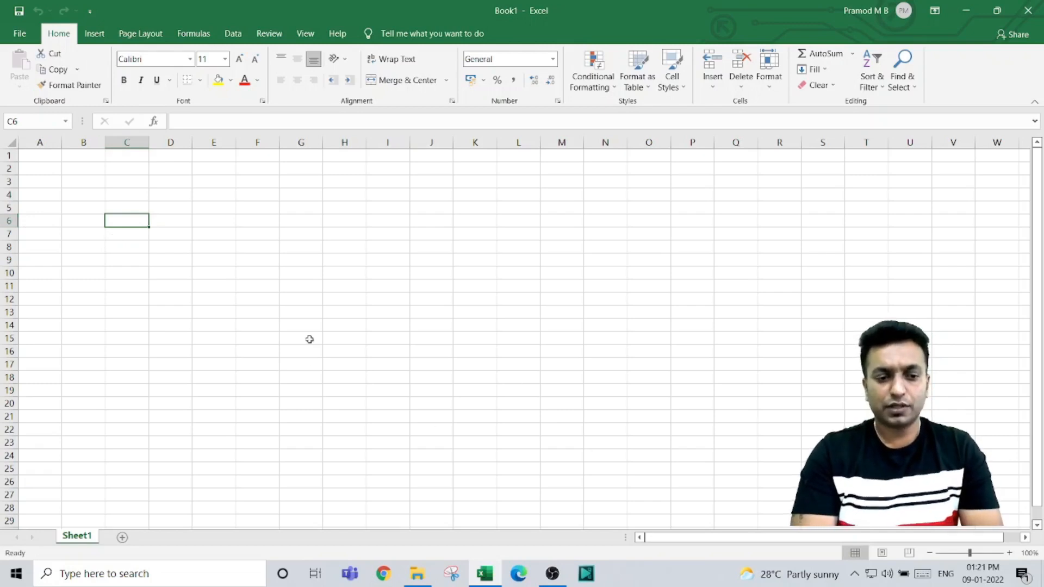
pyautogui.moveTo(136, 252)
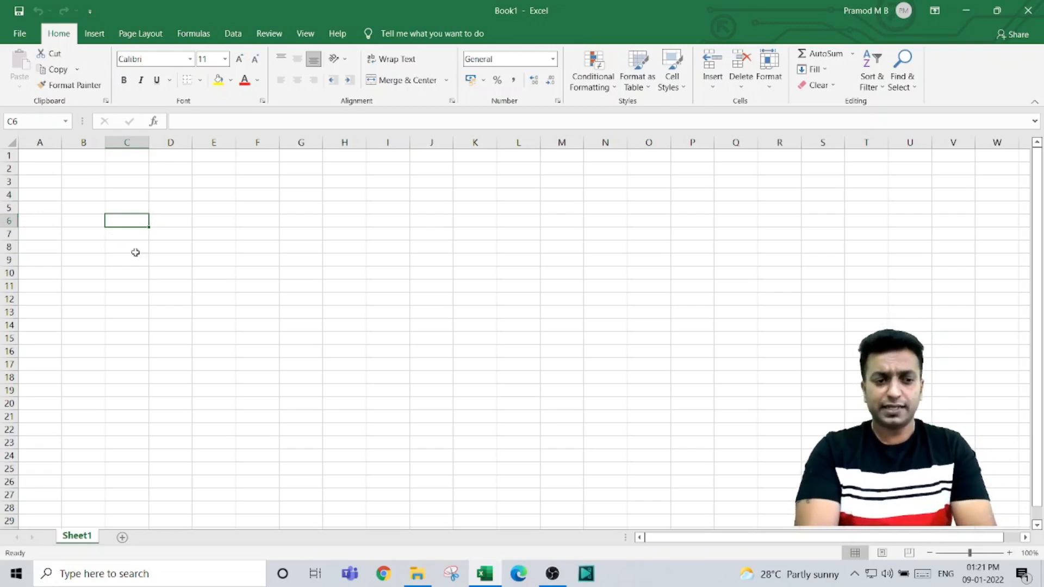
pyautogui.moveTo(172, 300)
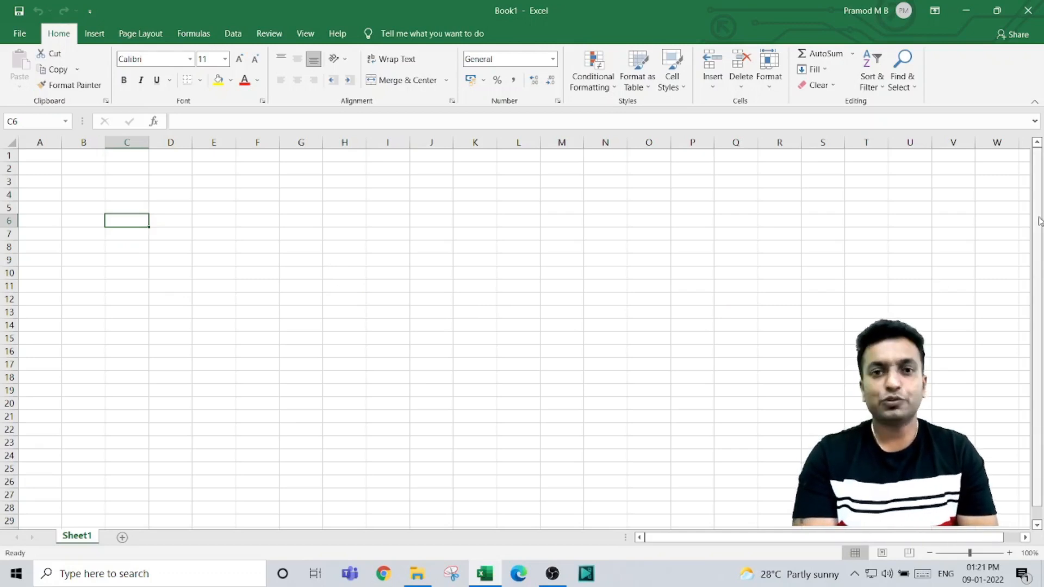
pyautogui.scroll(-3)
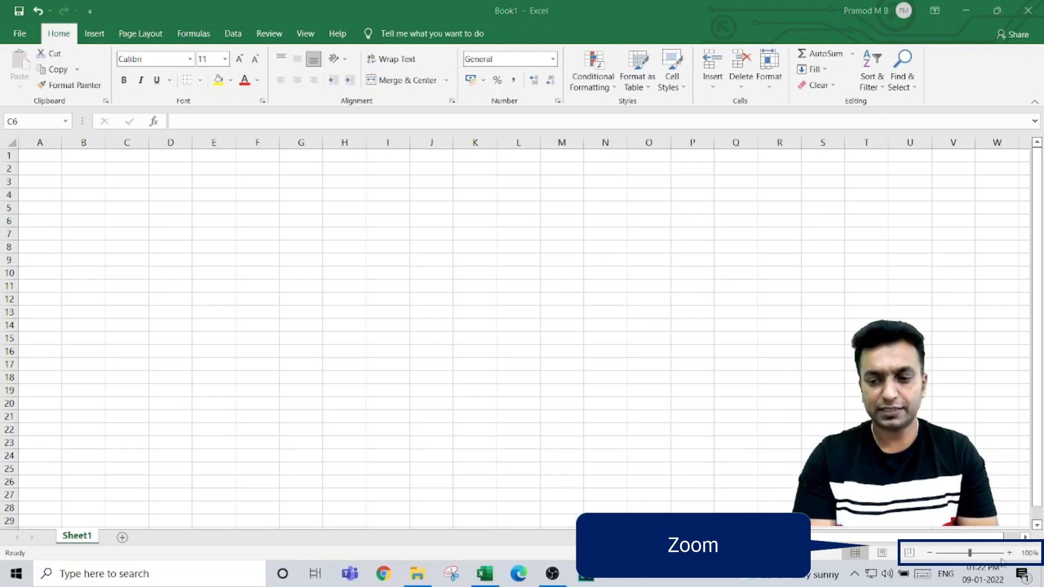
pyautogui.click(1008, 567)
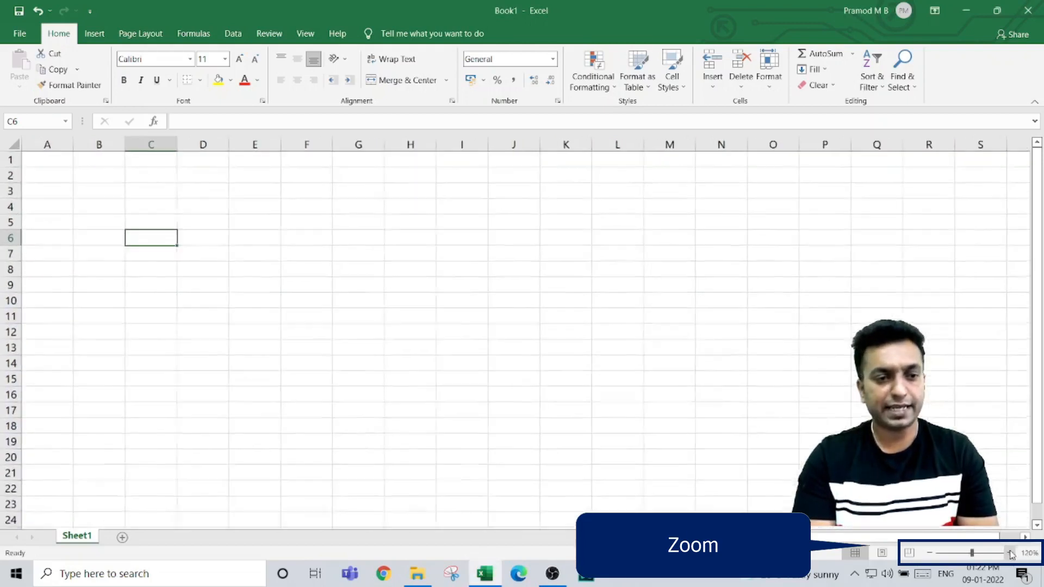
pyautogui.click(1010, 552)
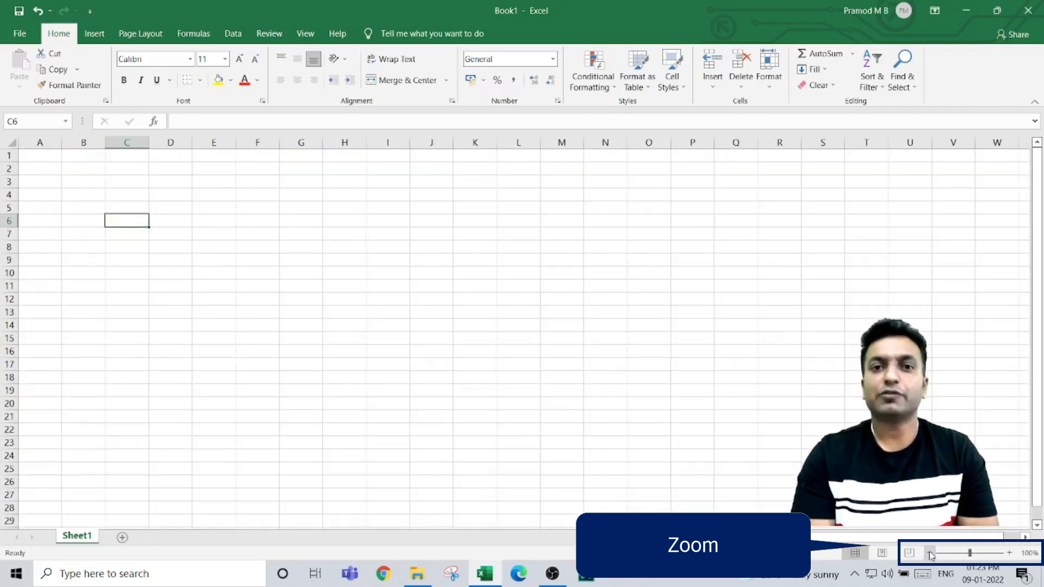
pyautogui.click(931, 553)
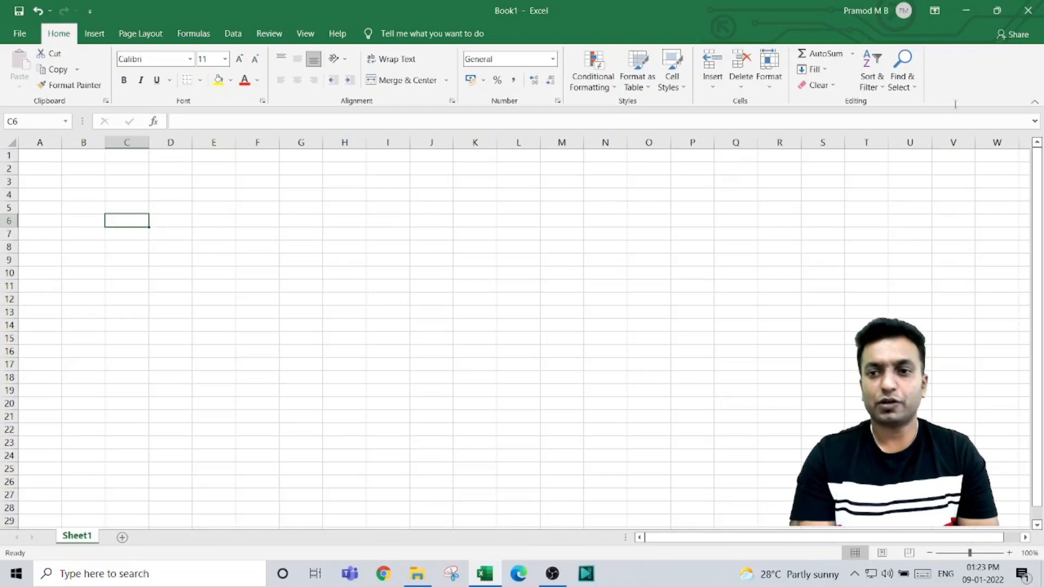
pyautogui.moveTo(932, 26)
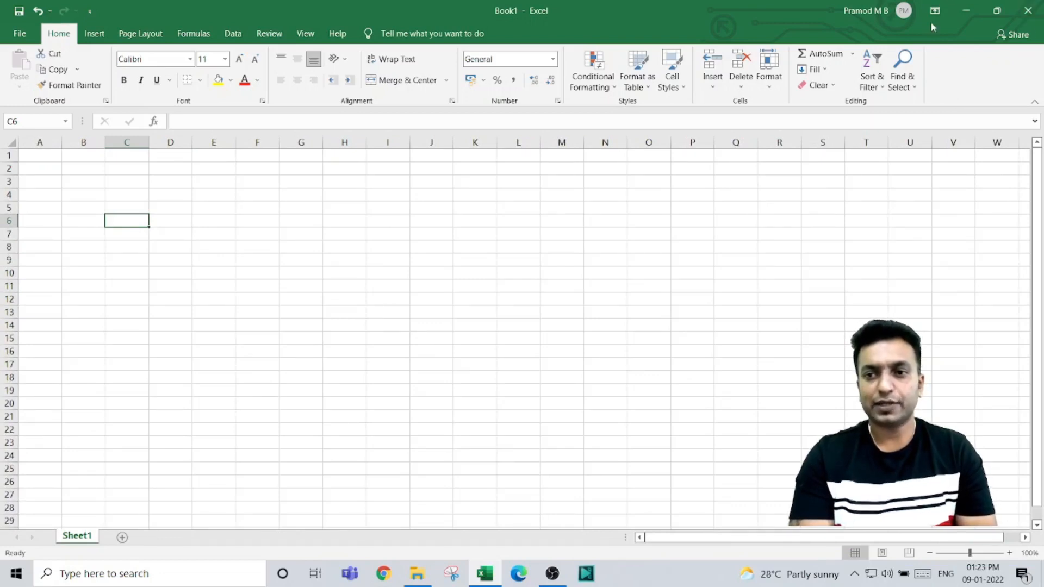
pyautogui.moveTo(980, 6)
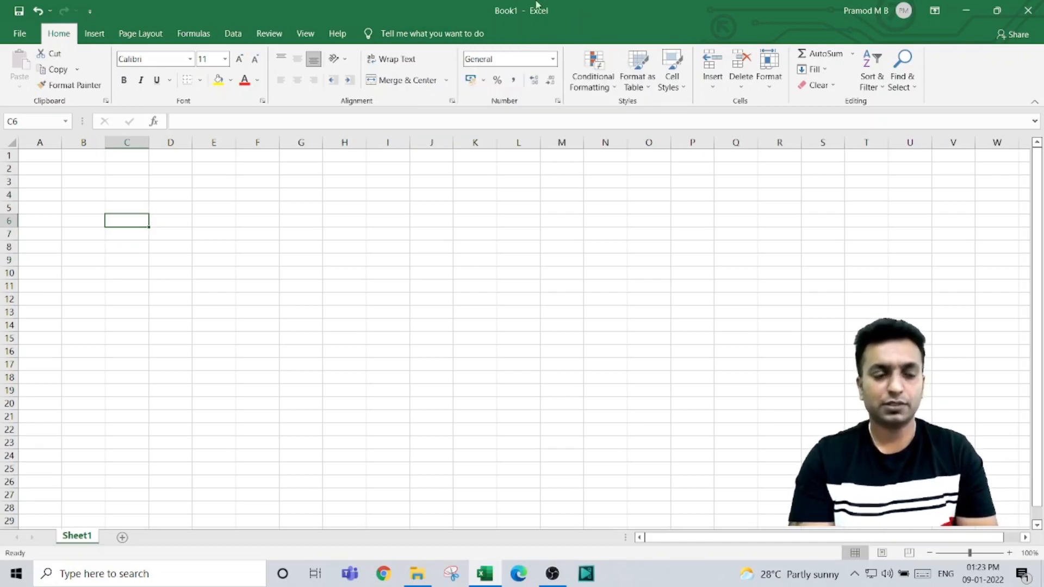
# - Open the File backstage Home page showing templates and recent workbooks
pyautogui.click(20, 33)
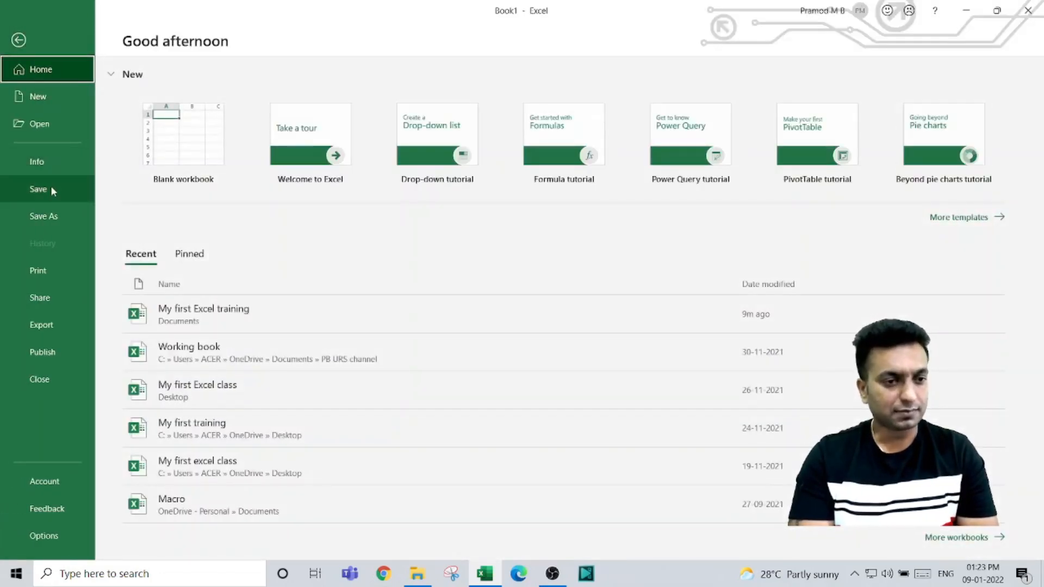
# - Choose Save As, then Browse, to bring up the Save As dialog
pyautogui.click(43, 216)
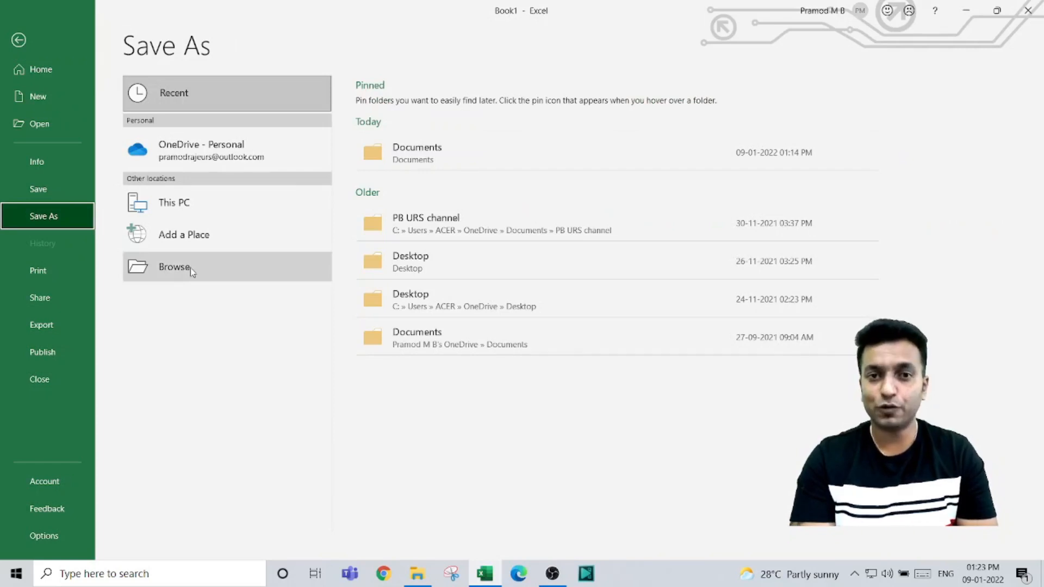
pyautogui.click(187, 267)
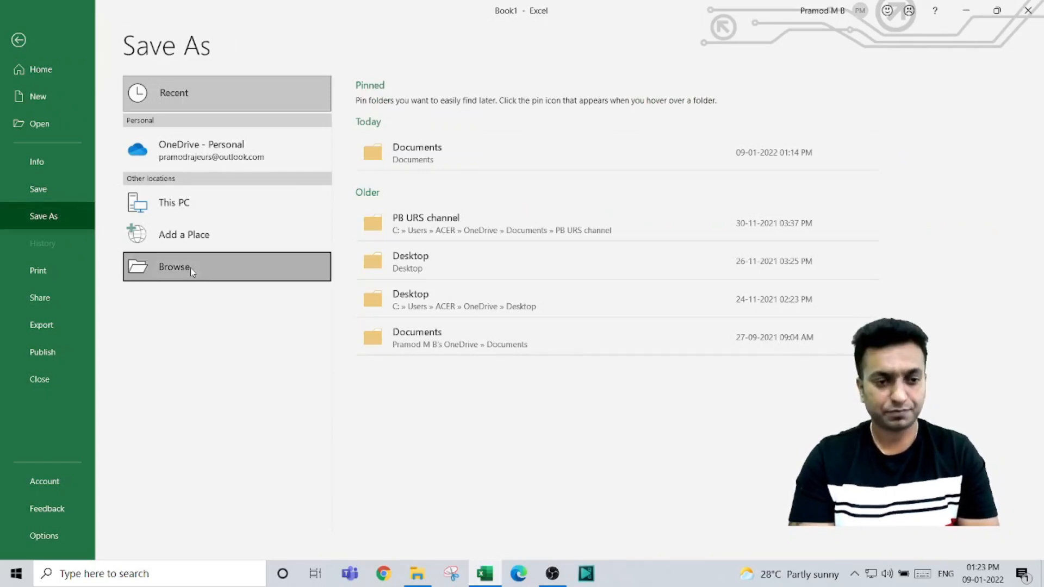
pyautogui.click(173, 267)
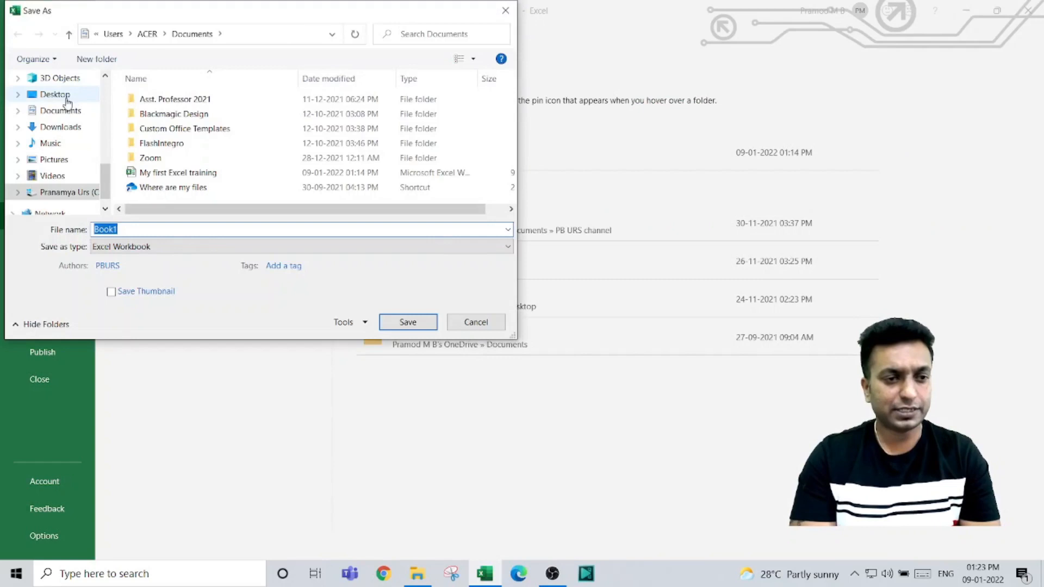
# - Save Book1 to the Desktop as Excel Workbook 'My first Excel class'
pyautogui.click(53, 94)
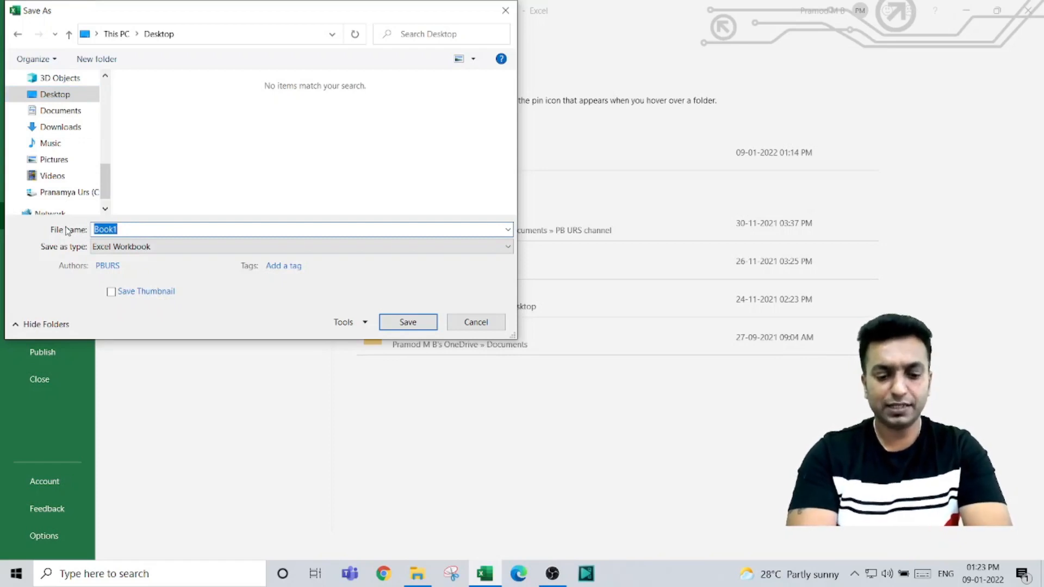
pyautogui.write('Mye')
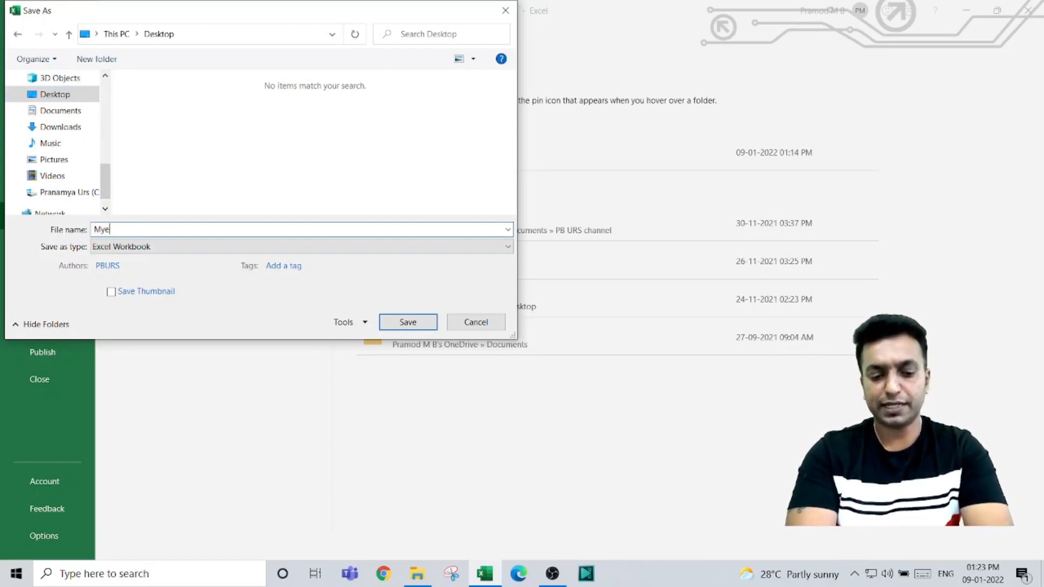
pyautogui.write('My first Excel')
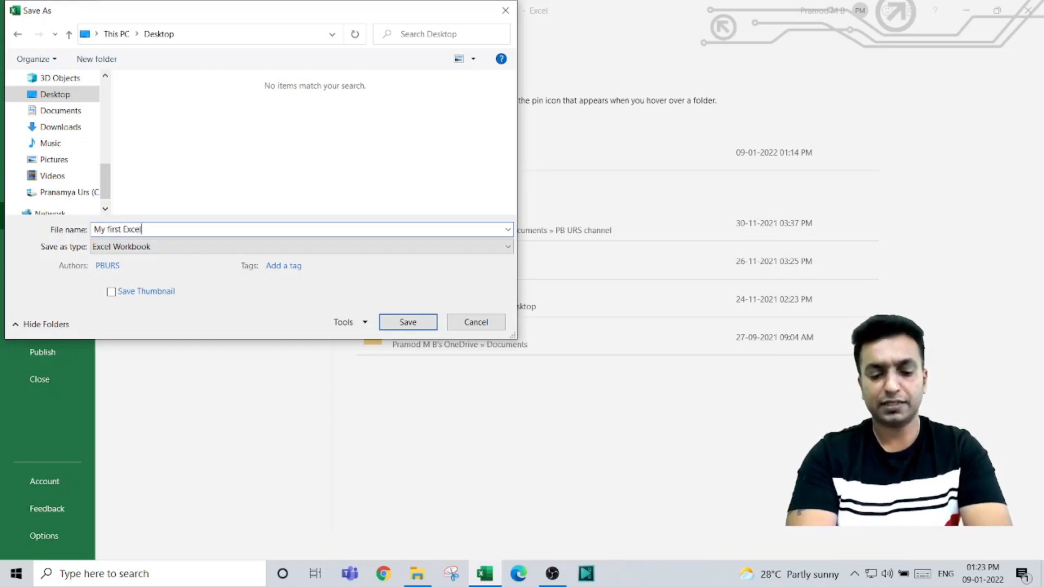
pyautogui.write('cla')
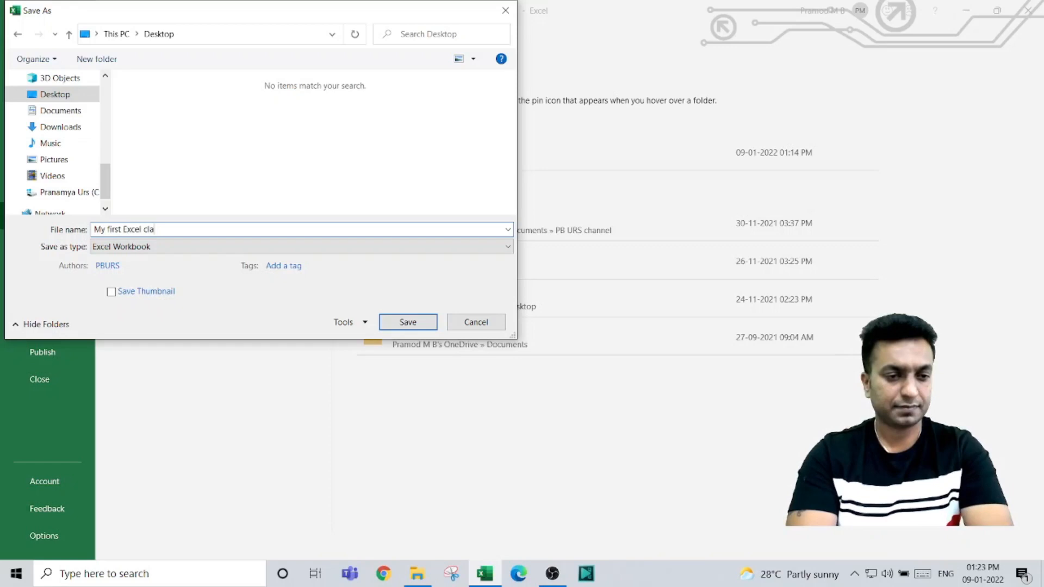
pyautogui.write('ss')
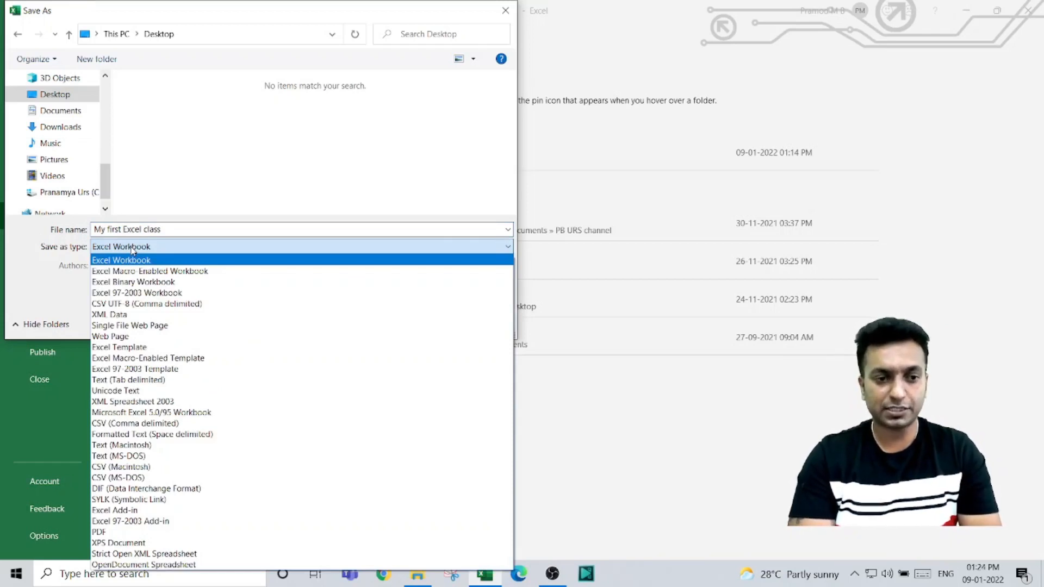
pyautogui.click(121, 260)
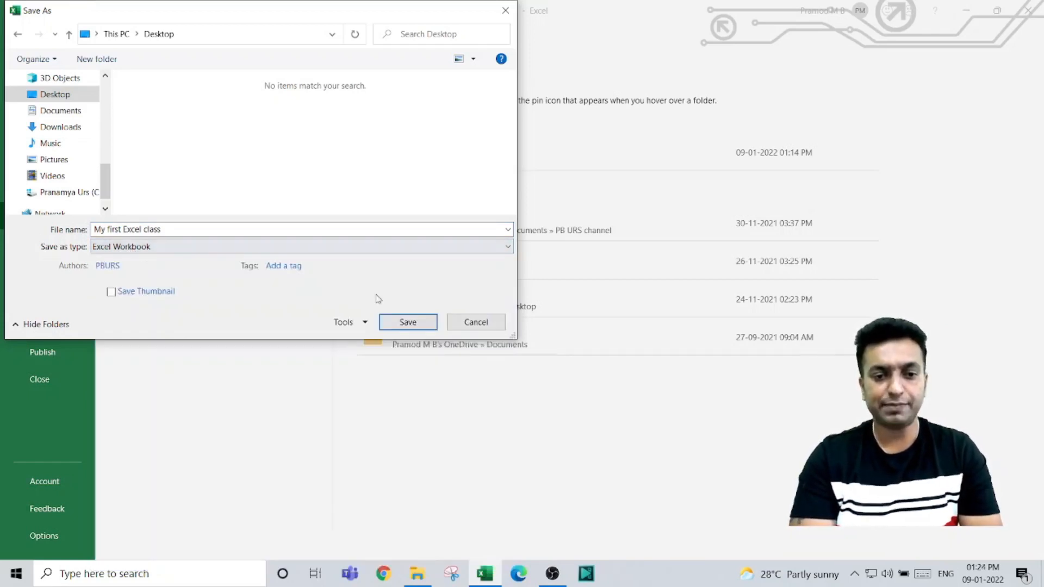
pyautogui.click(407, 322)
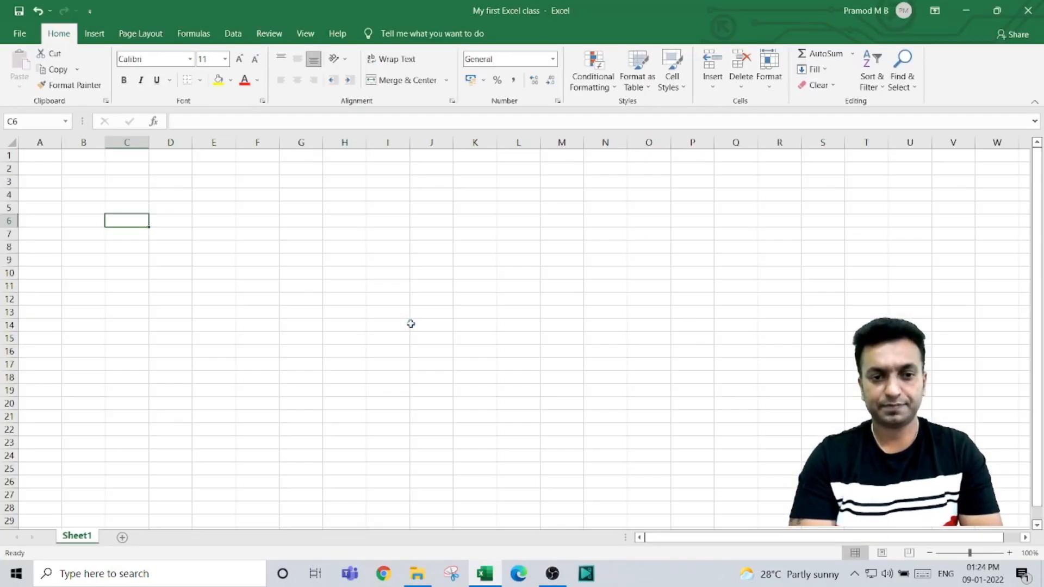